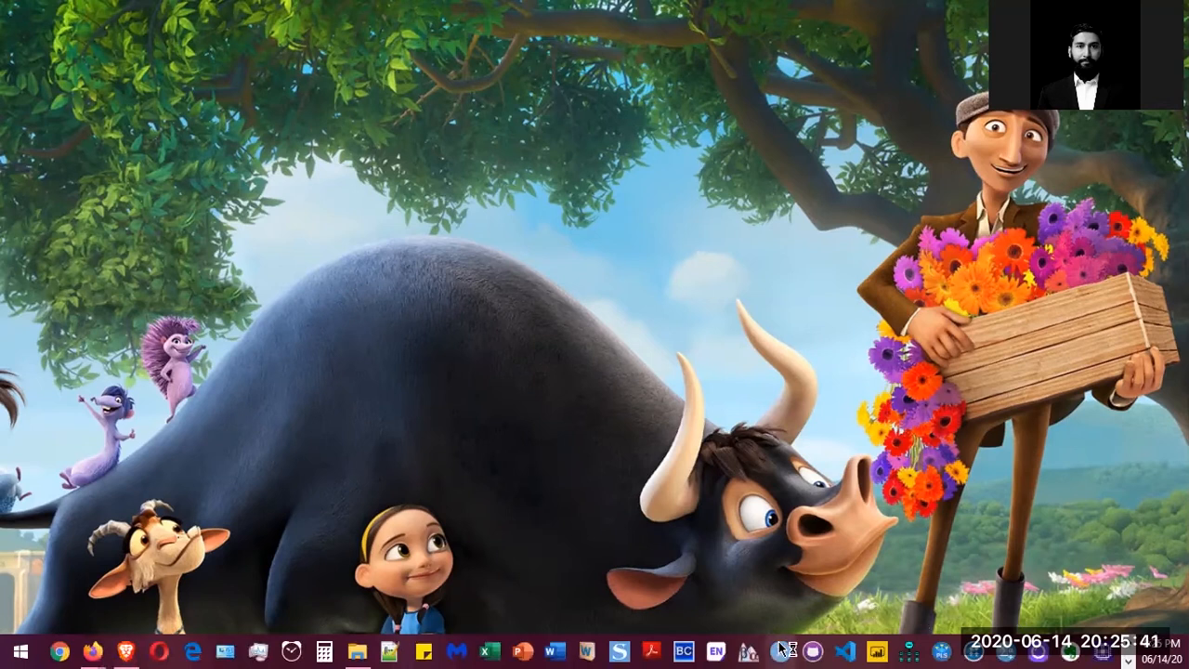
pyautogui.moveTo(663, 299)
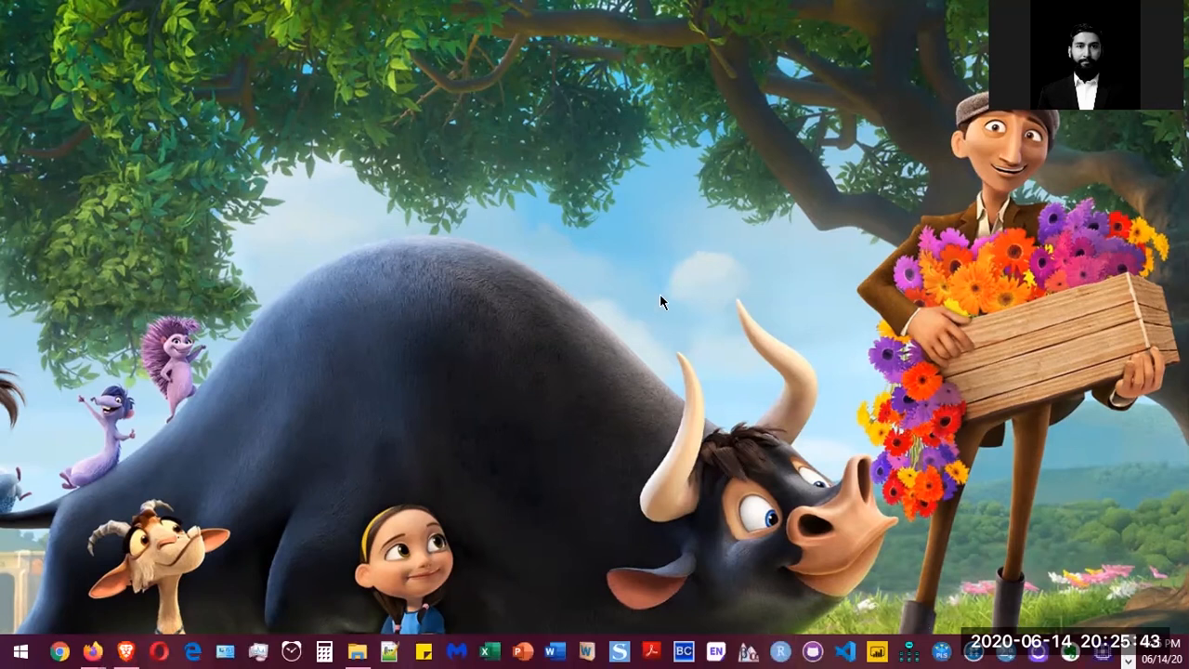
pyautogui.moveTo(632, 263)
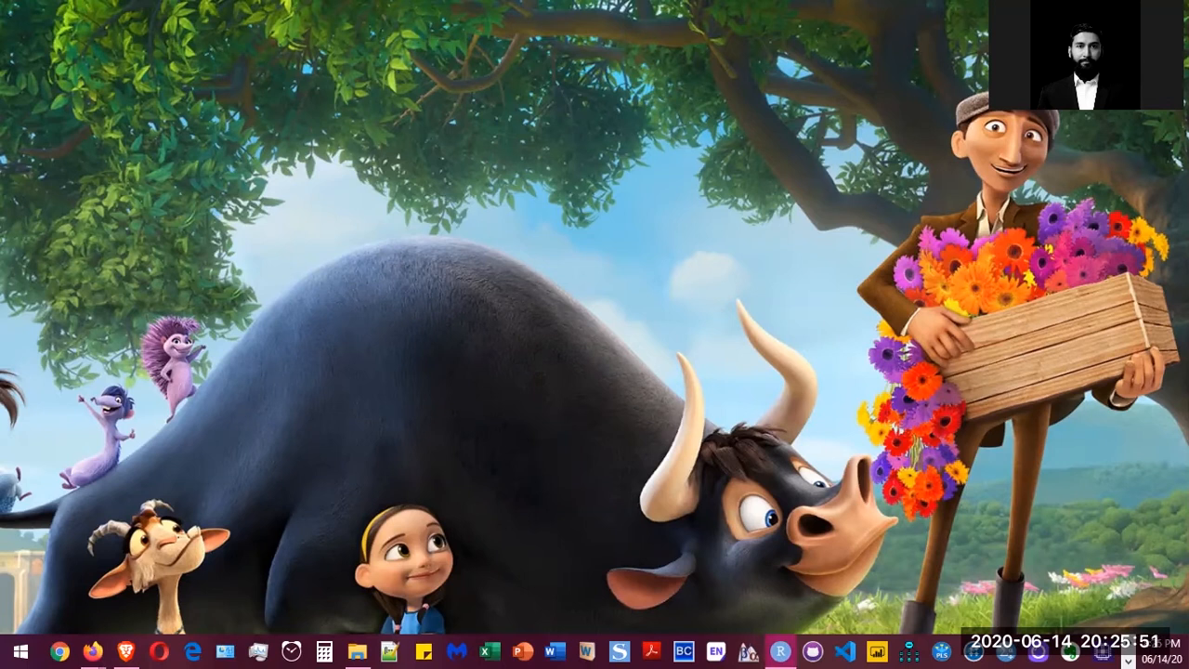
# - Start RStudio and show the list of installed packages
pyautogui.click(780, 650)
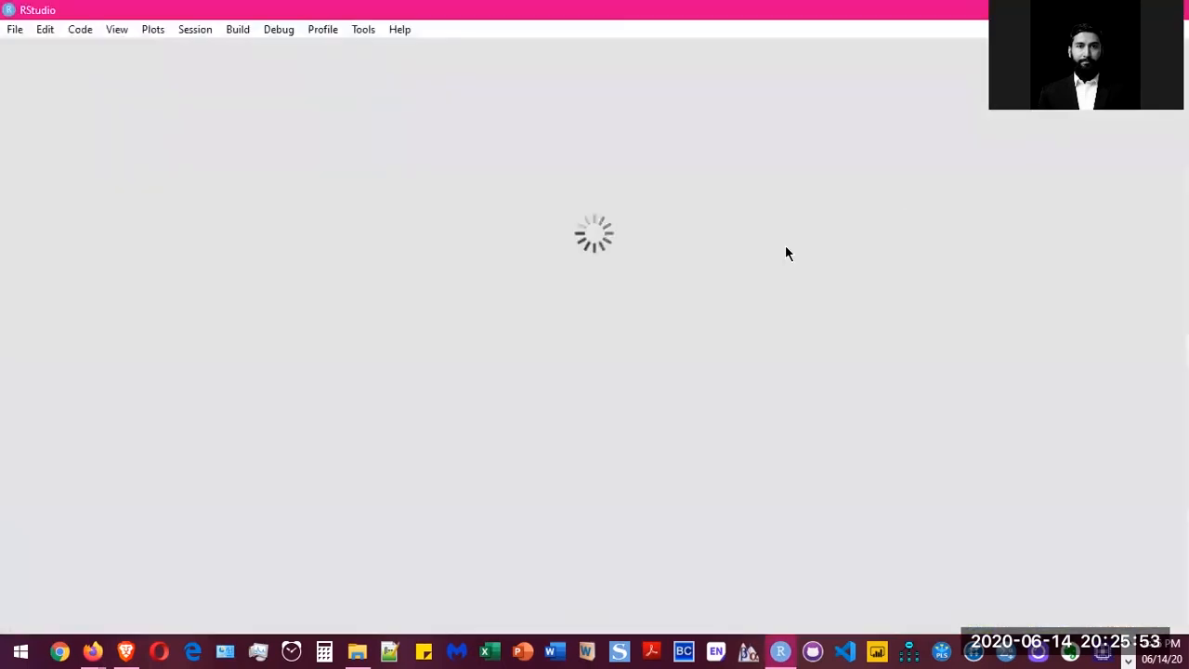
pyautogui.moveTo(611, 251)
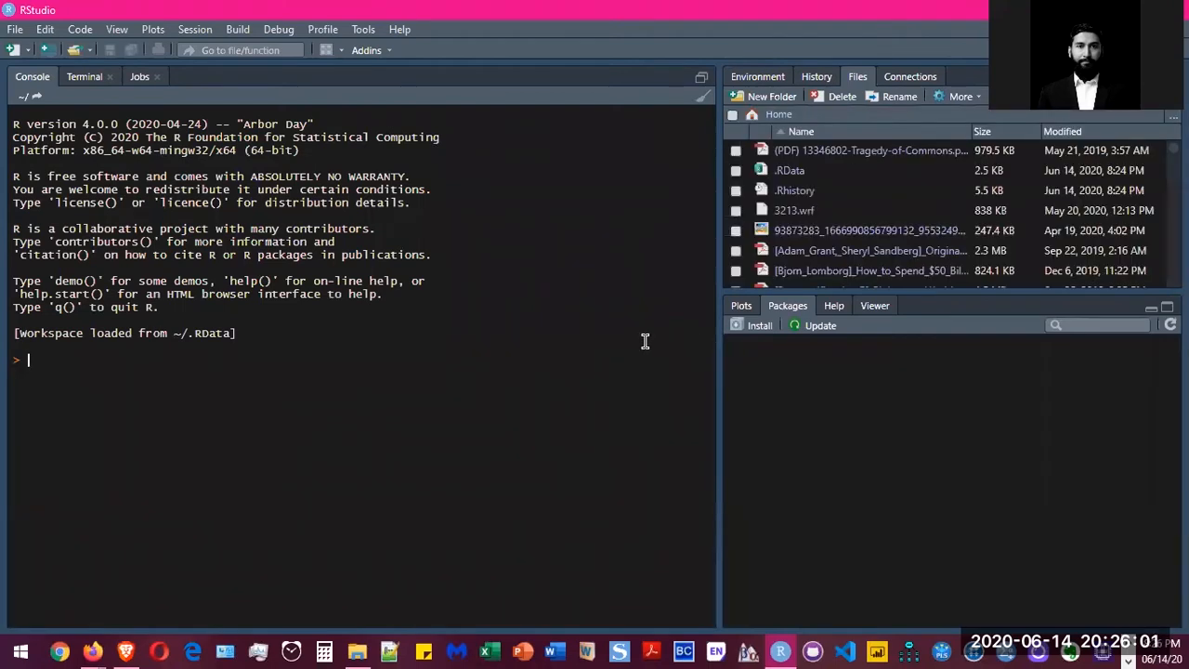
pyautogui.click(788, 304)
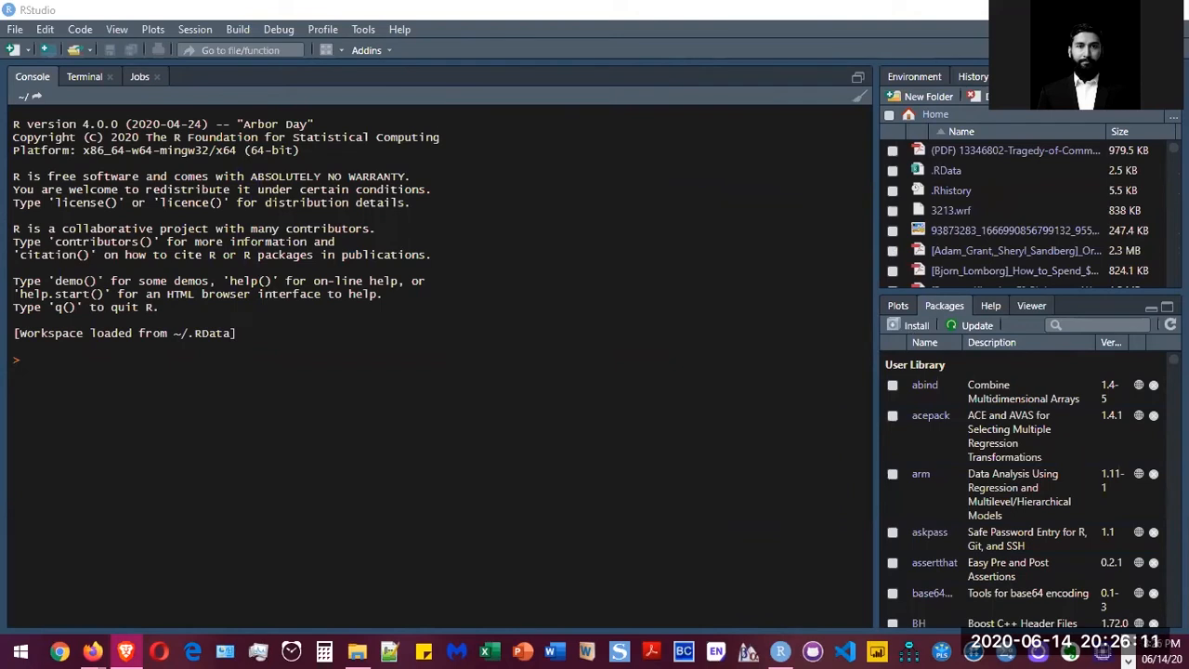
pyautogui.moveTo(917, 190)
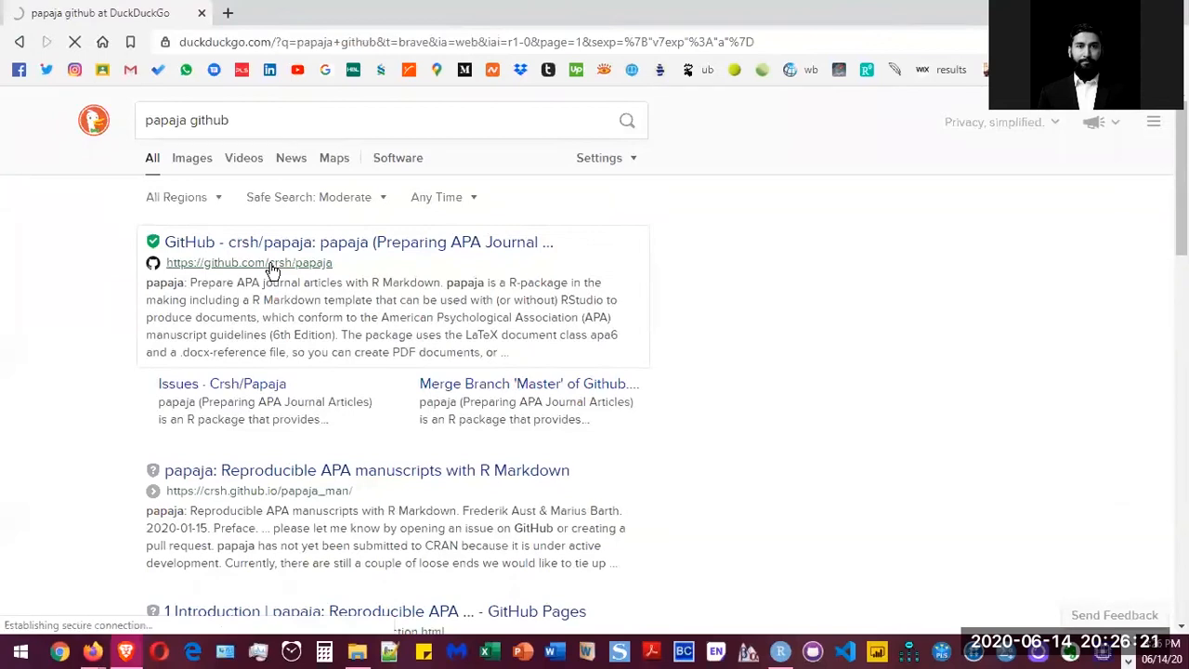
# - Open the crsh/papaja repository and scroll its README down to the Installation section
pyautogui.click(249, 261)
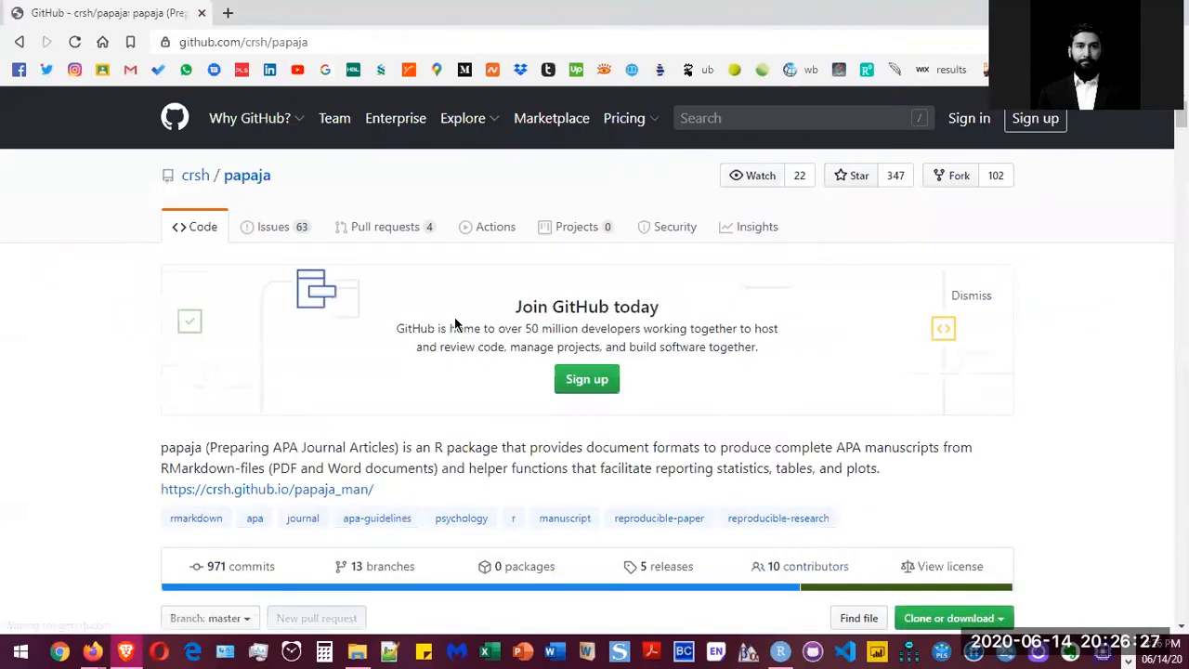
pyautogui.scroll(-3)
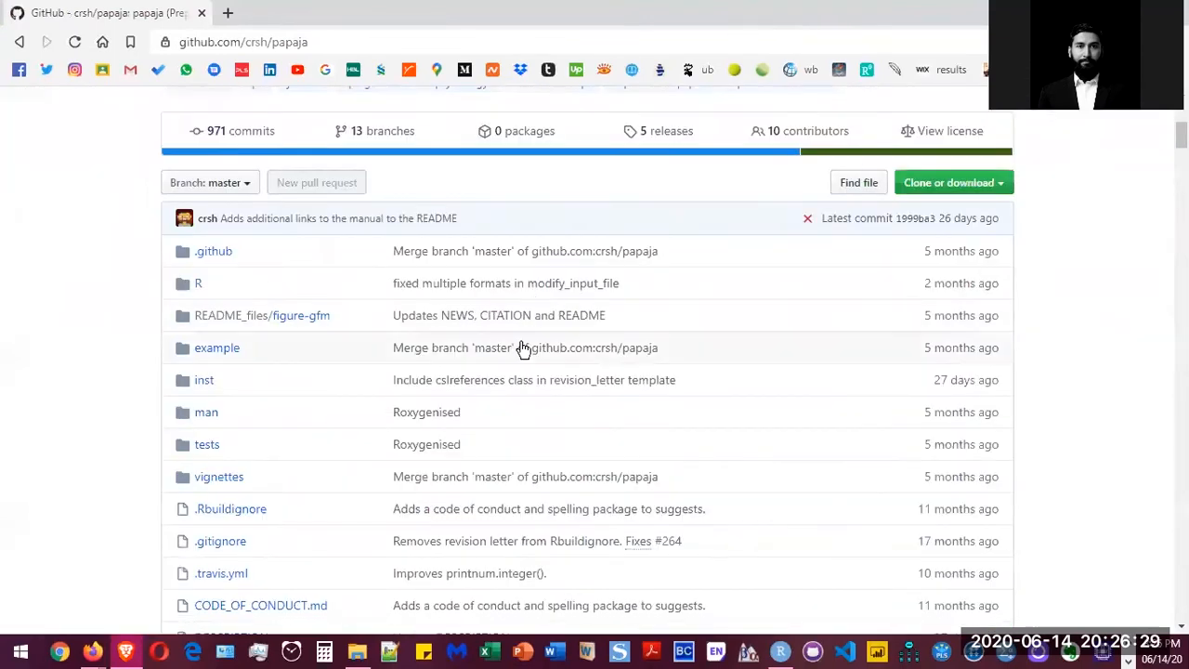
pyautogui.scroll(-3)
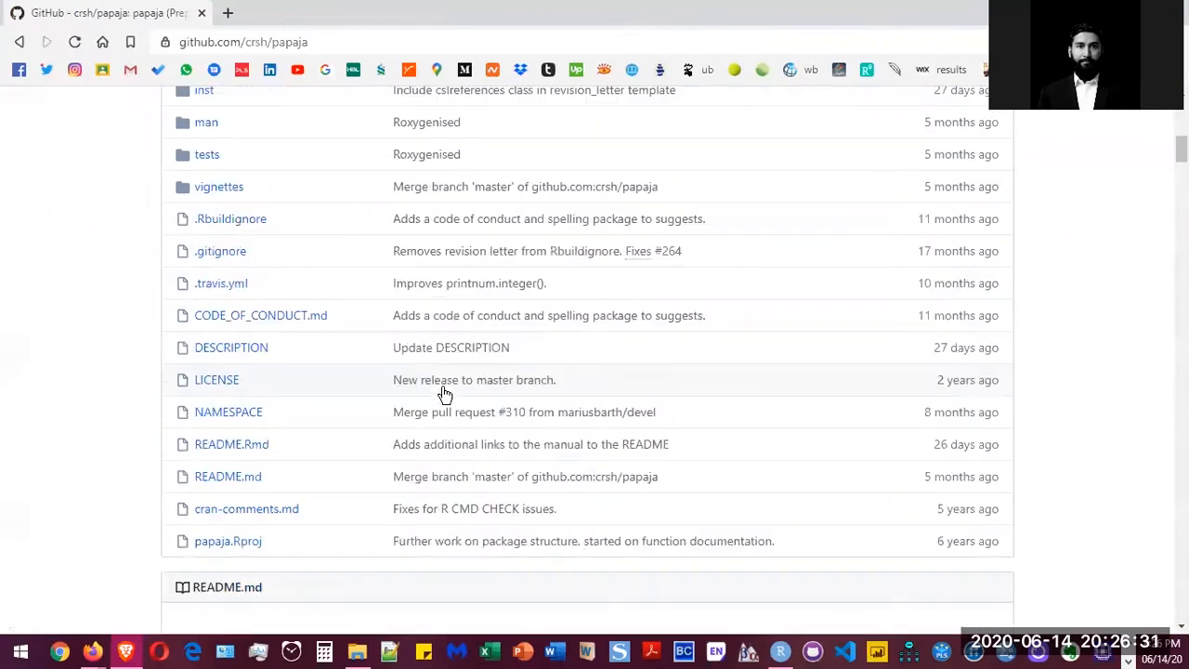
pyautogui.scroll(-3)
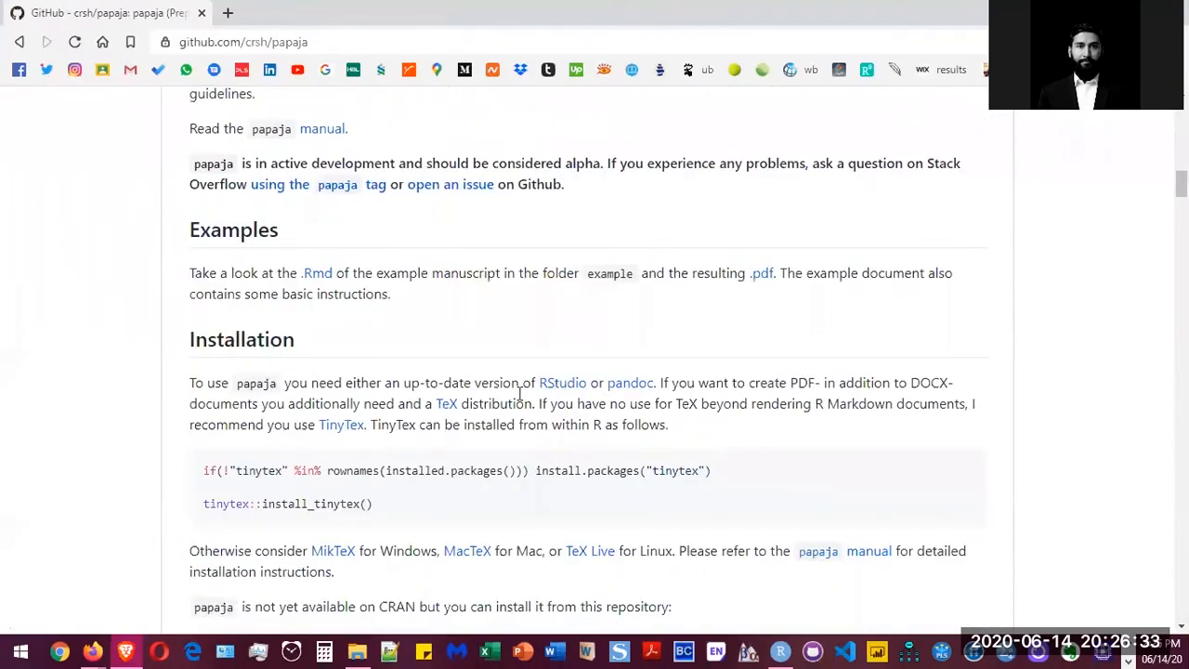
pyautogui.scroll(-3)
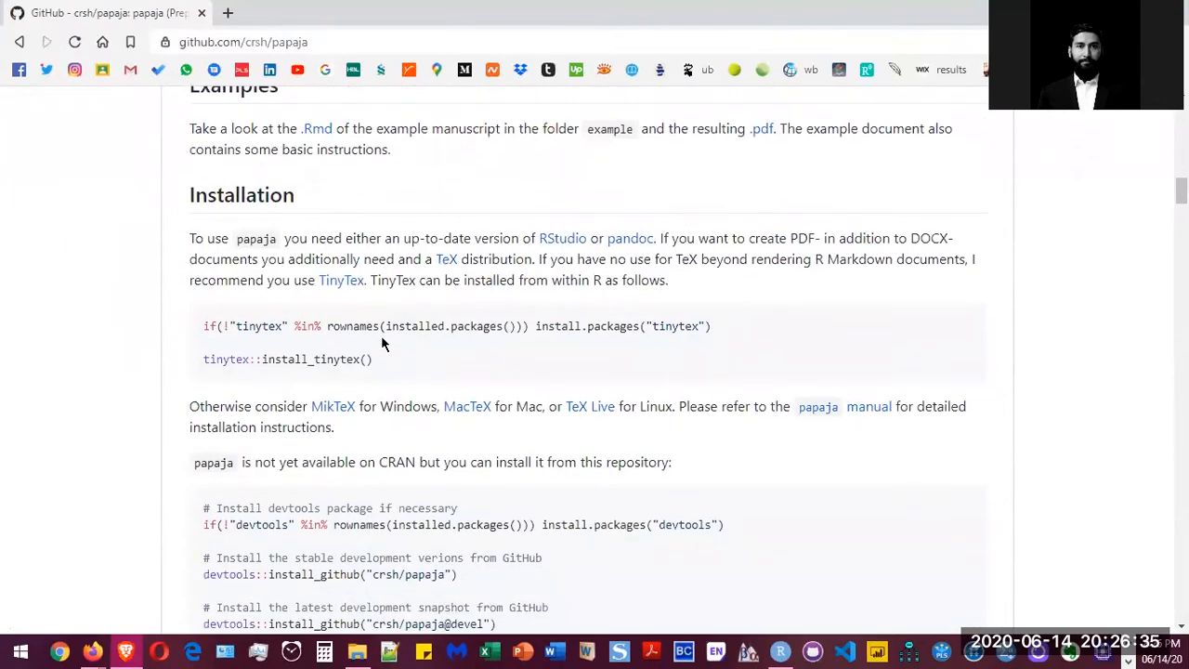
pyautogui.scroll(-3)
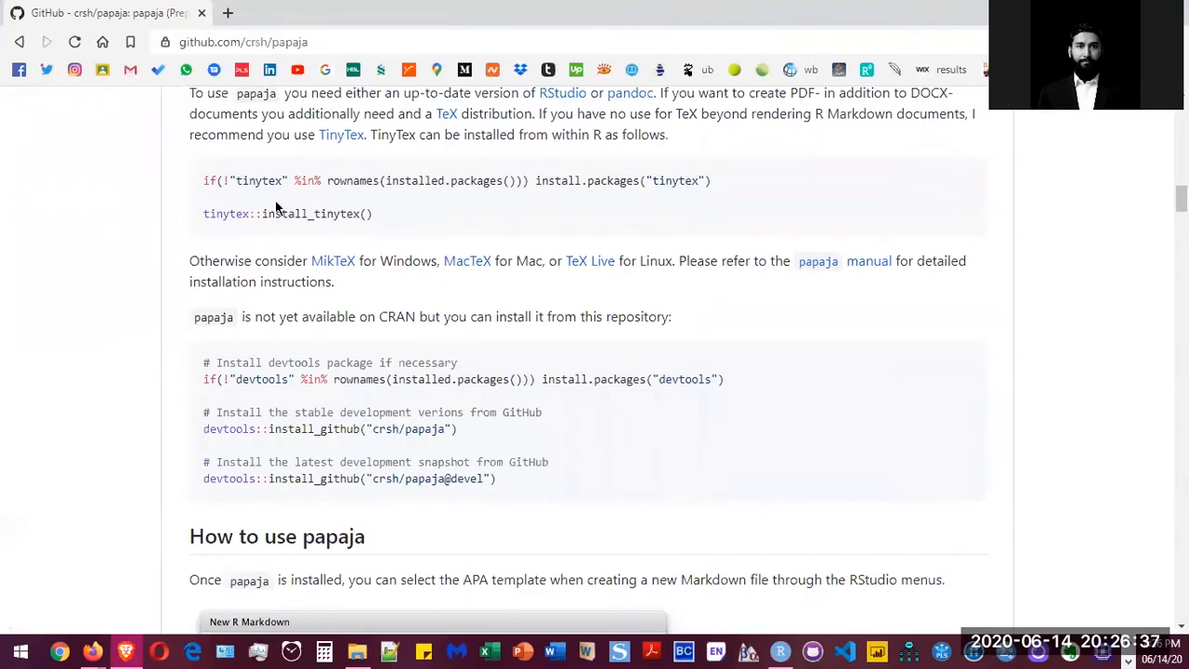
# - Select the TinyTeX installation code lines in the README for copying
pyautogui.moveTo(204, 180); pyautogui.dragTo(372, 212)
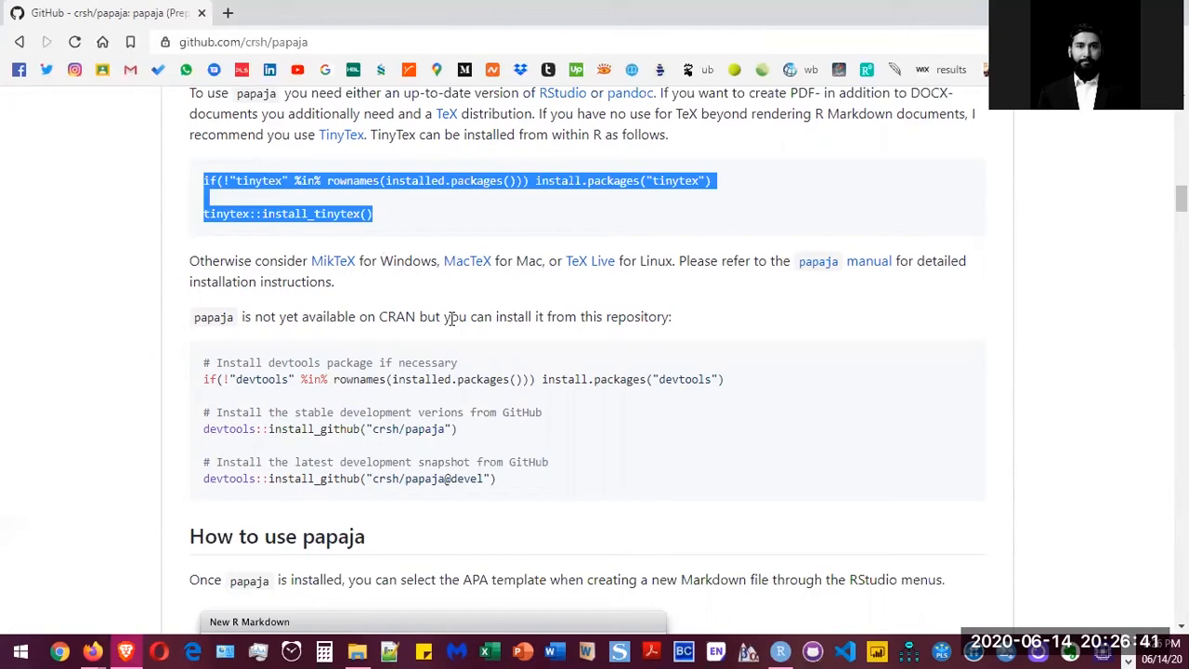
pyautogui.moveTo(784, 649)
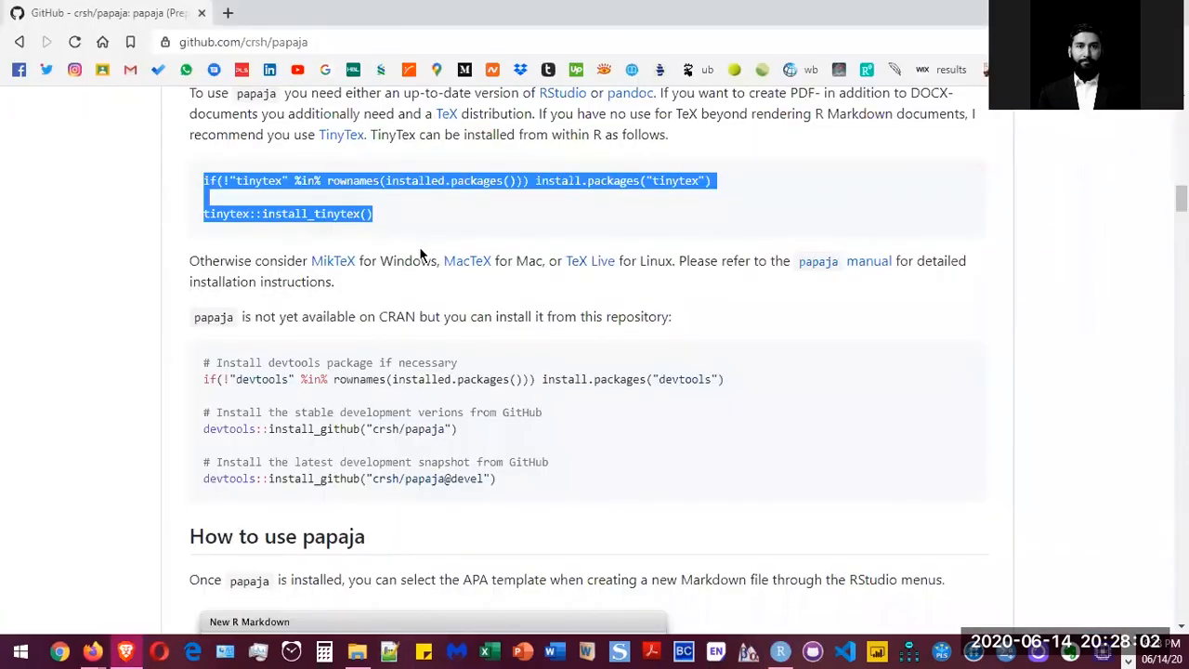
pyautogui.scroll(-3)
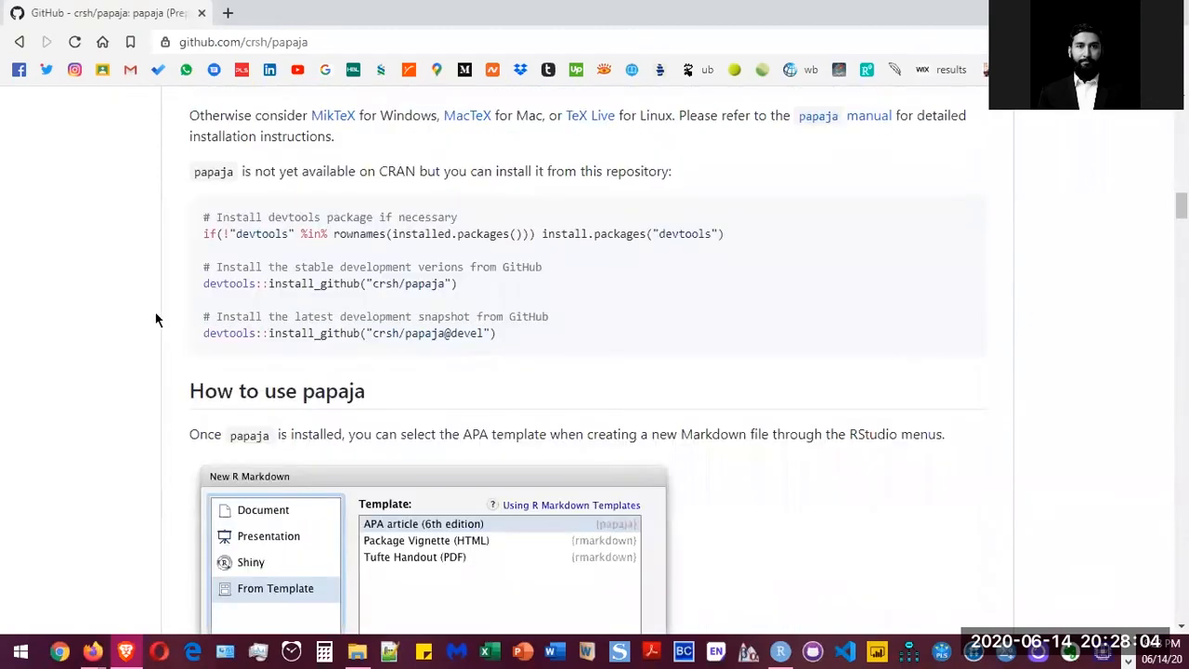
pyautogui.moveTo(312, 260)
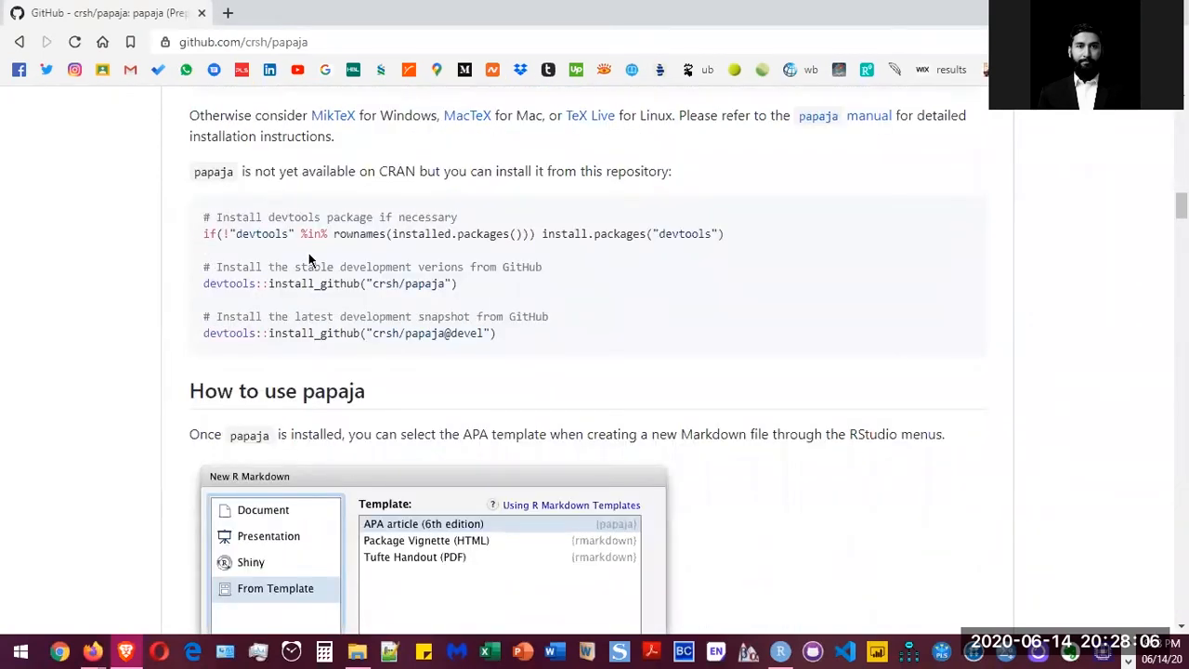
pyautogui.moveTo(529, 353)
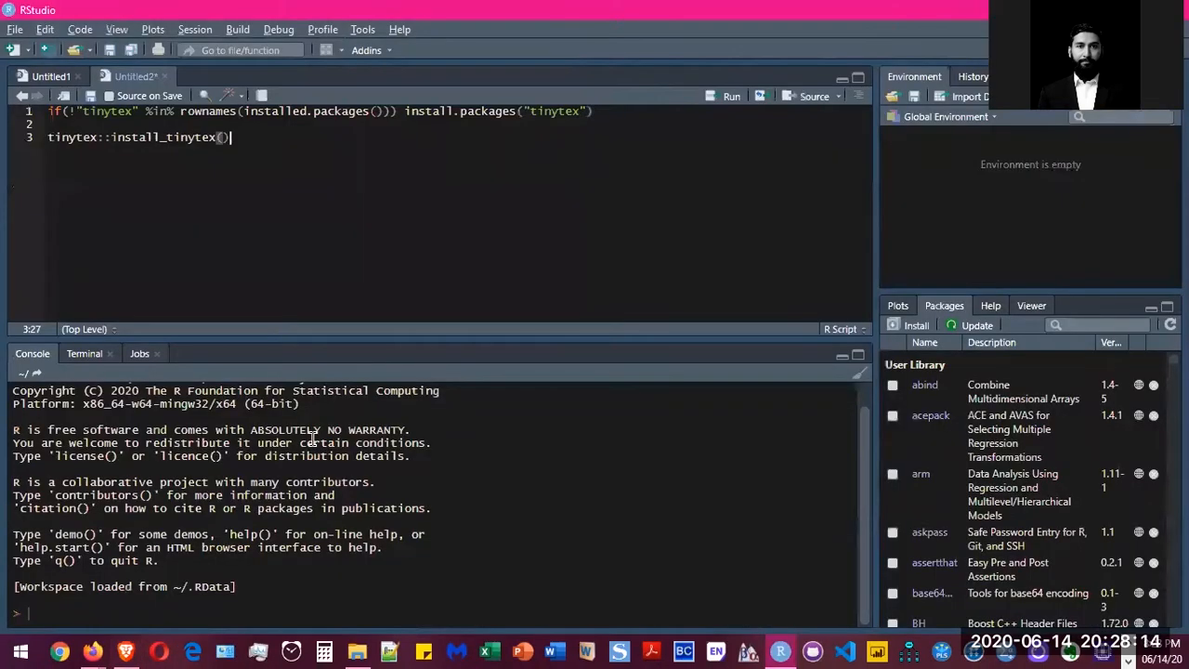
# - Paste the '# Install devtools package if necessary' install code into the Untitled2 script
pyautogui.write('# Install devtools package if necessary')
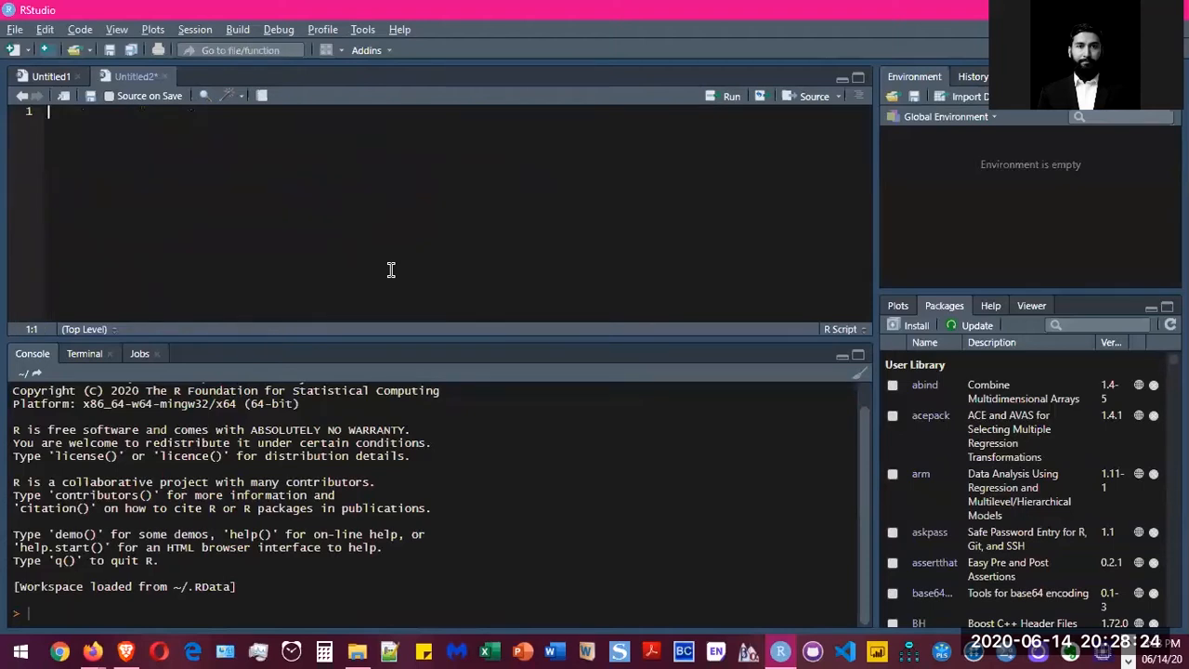
pyautogui.moveTo(517, 273)
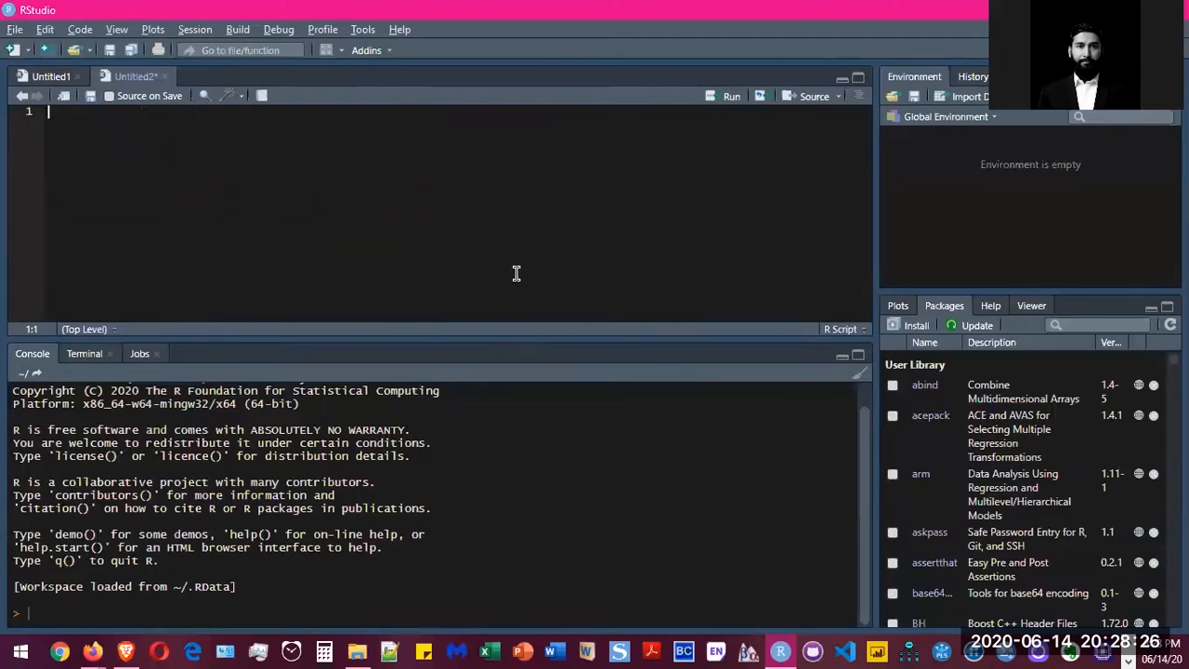
pyautogui.moveTo(734, 320)
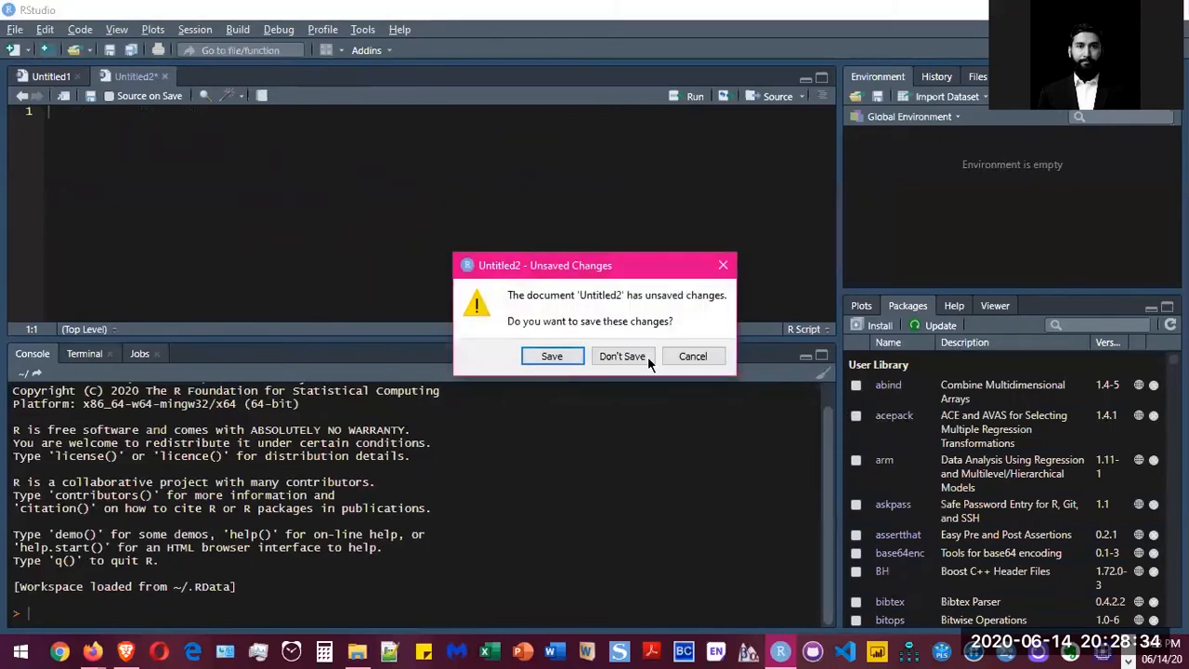
# - Discard the script without saving and start creating a new R Markdown document
pyautogui.click(623, 357)
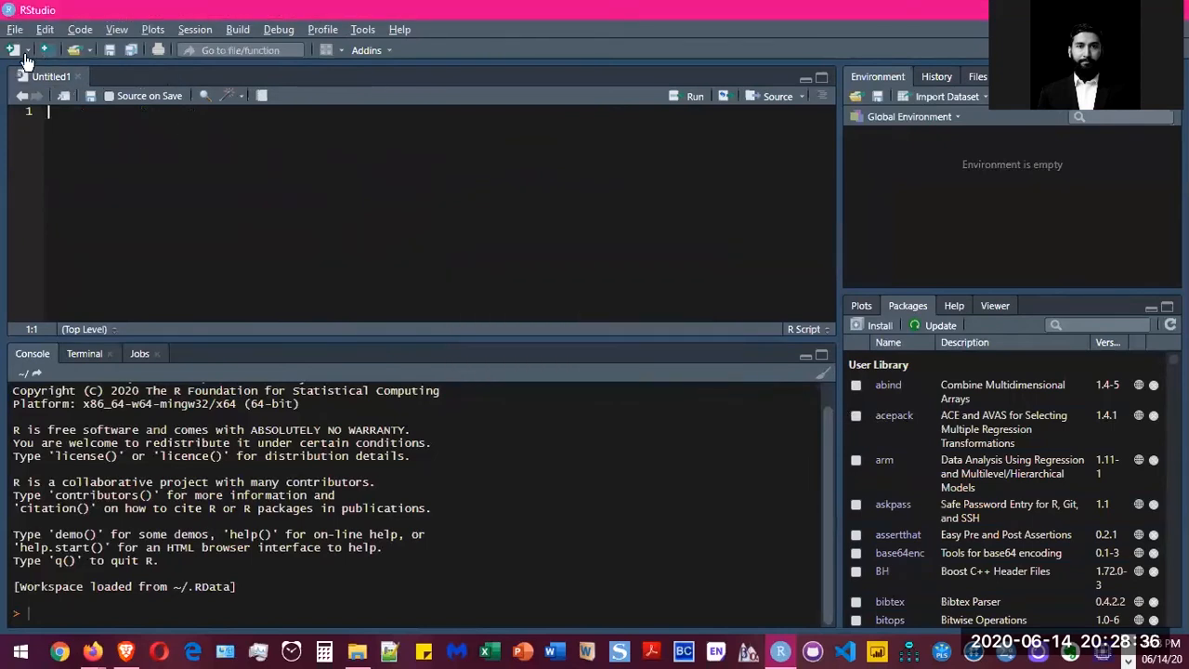
pyautogui.click(13, 50)
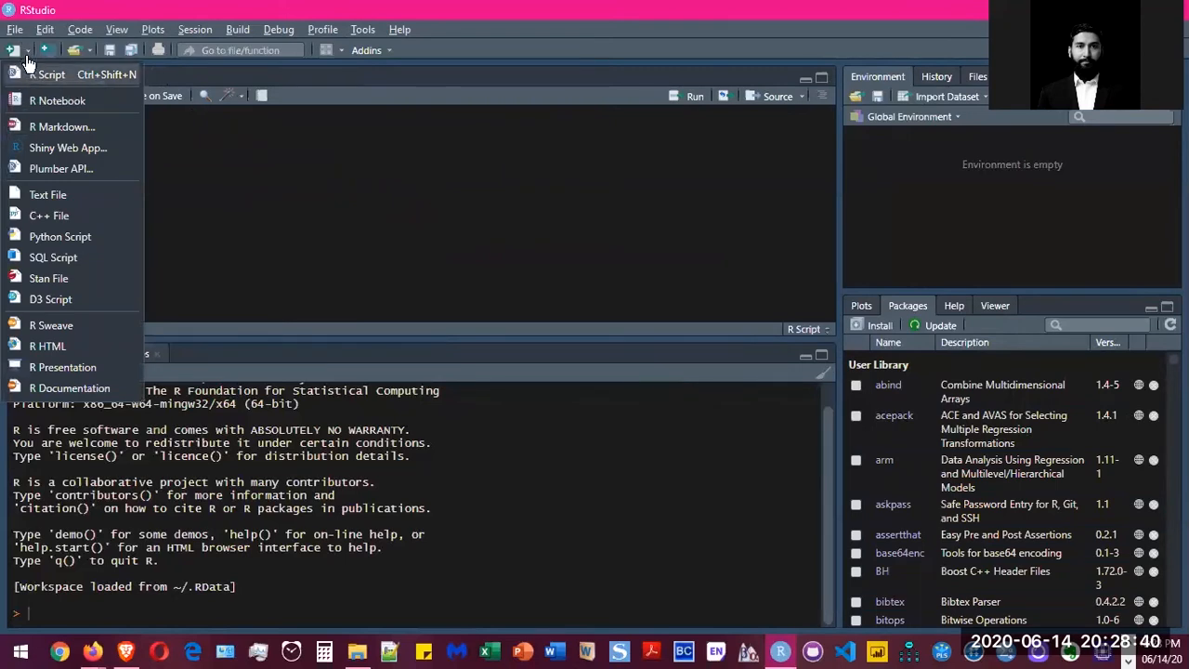
pyautogui.moveTo(63, 127)
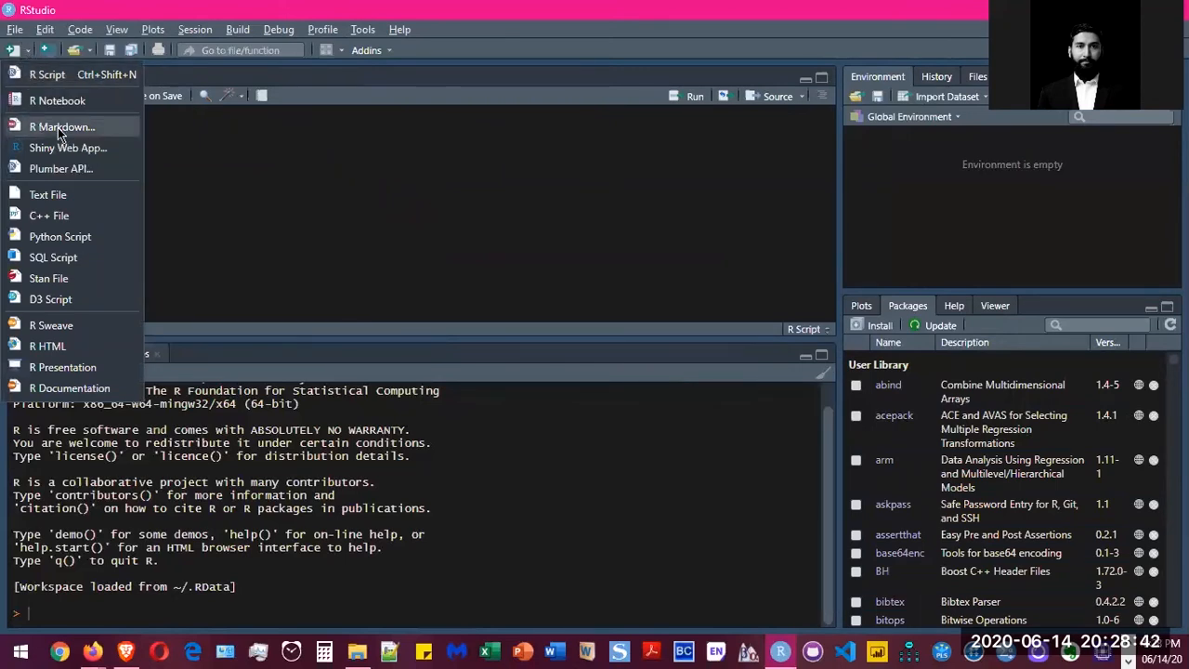
pyautogui.click(63, 127)
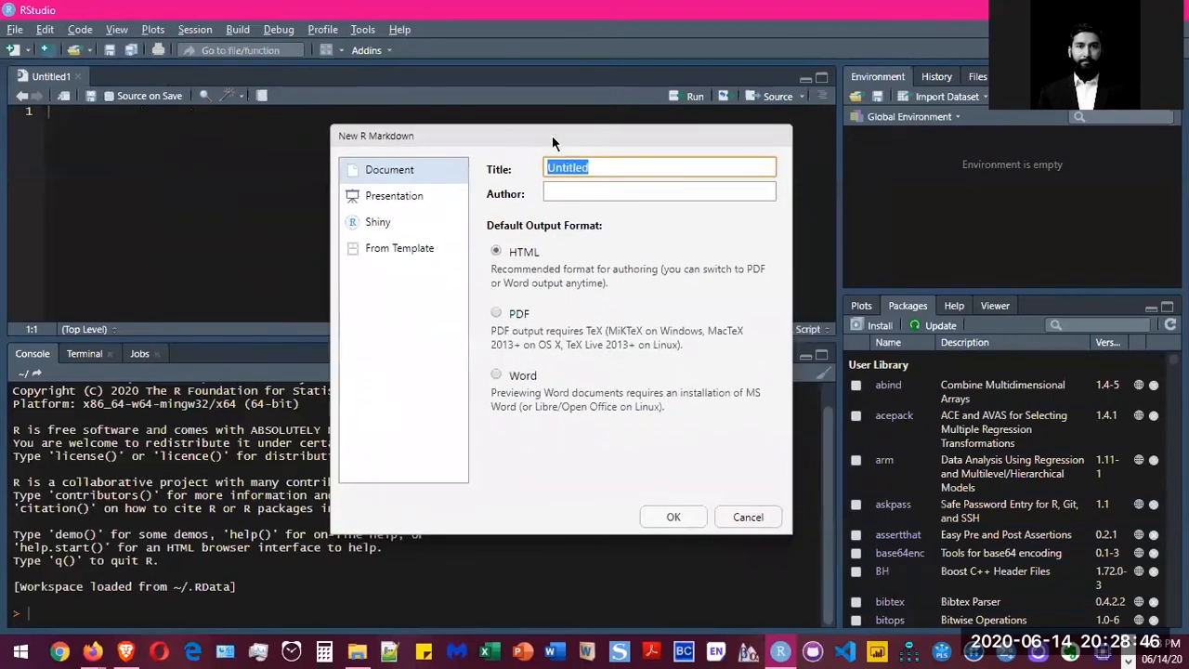
pyautogui.moveTo(431, 253)
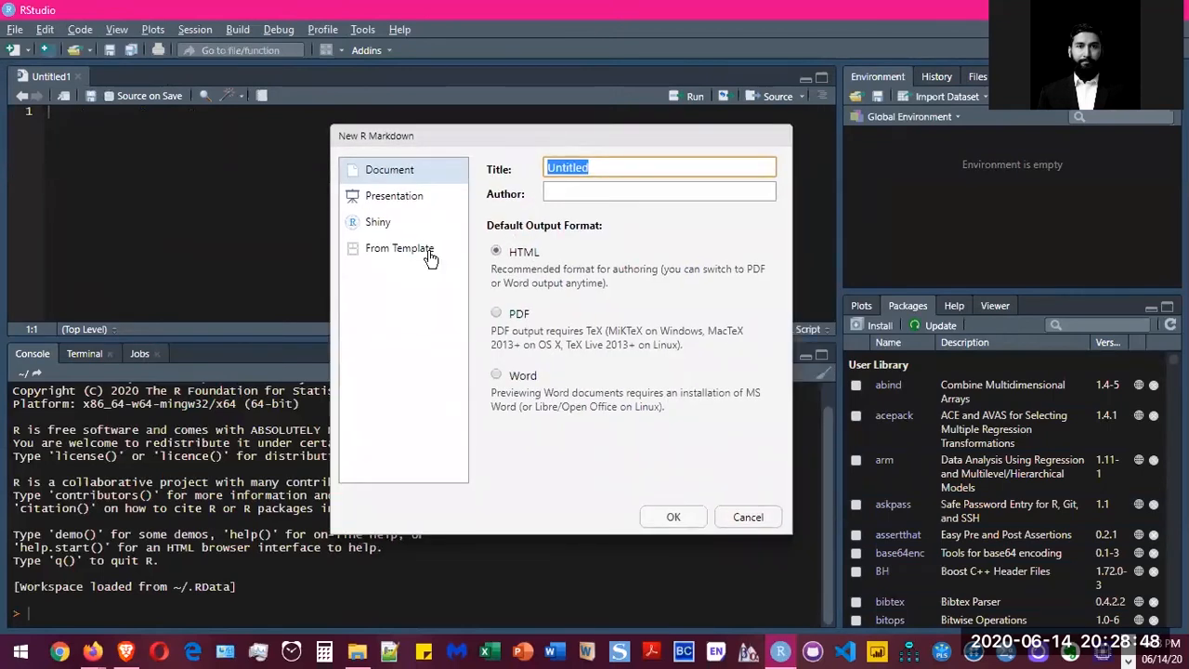
pyautogui.moveTo(416, 240)
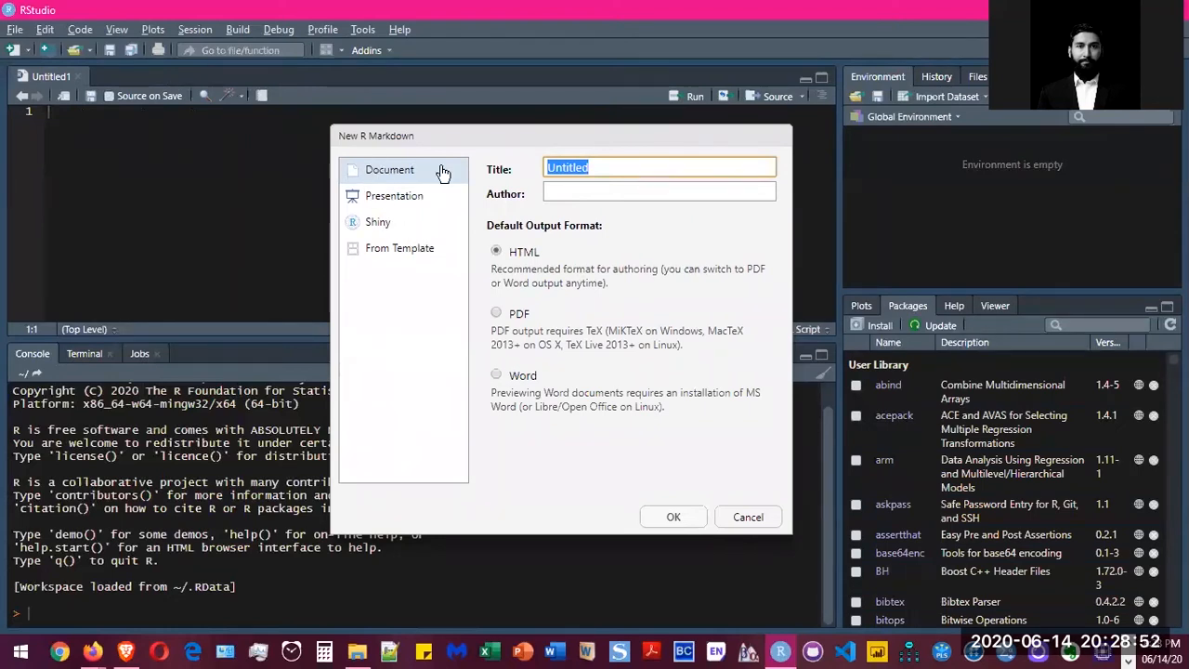
# - Show the available R Markdown templates to pick the APA article (6th edition)
pyautogui.click(399, 249)
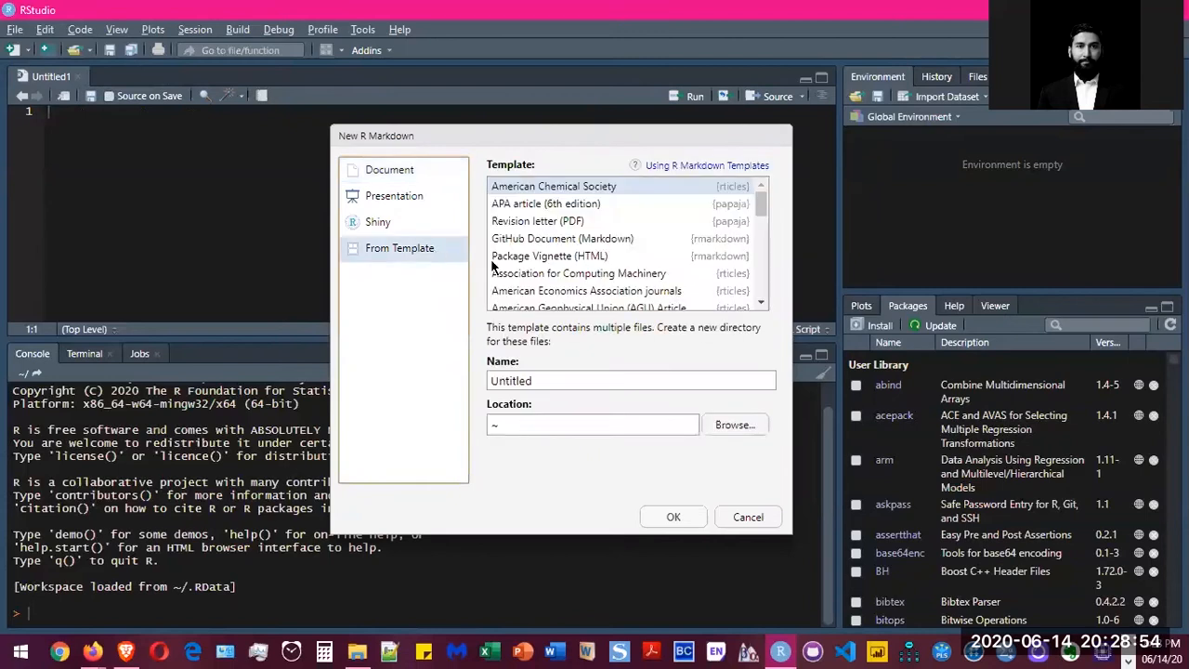
pyautogui.moveTo(732, 215)
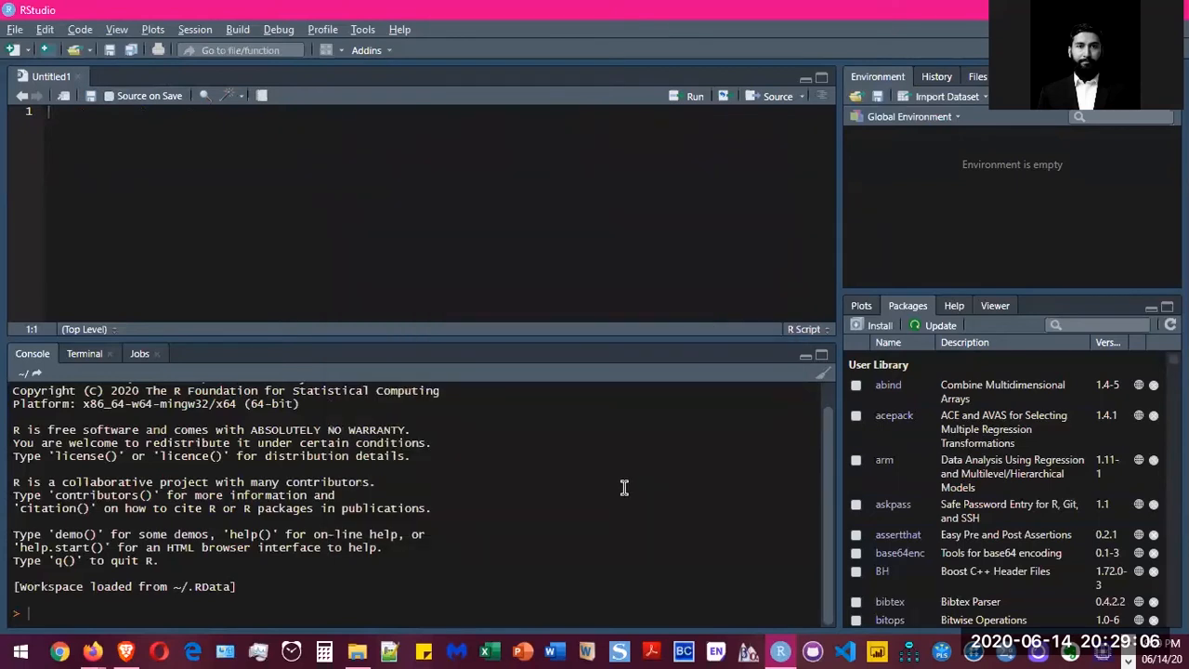
pyautogui.moveTo(600, 461)
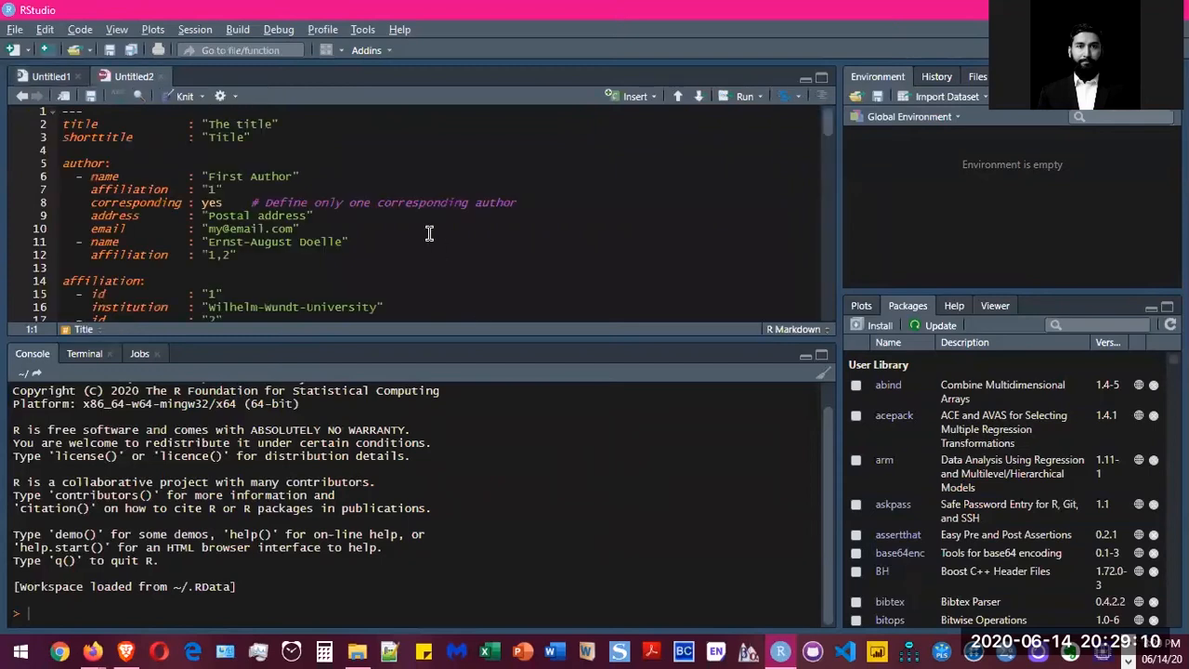
# - Scroll through the new APA manuscript to reach the YAML header's title
pyautogui.scroll(-3)
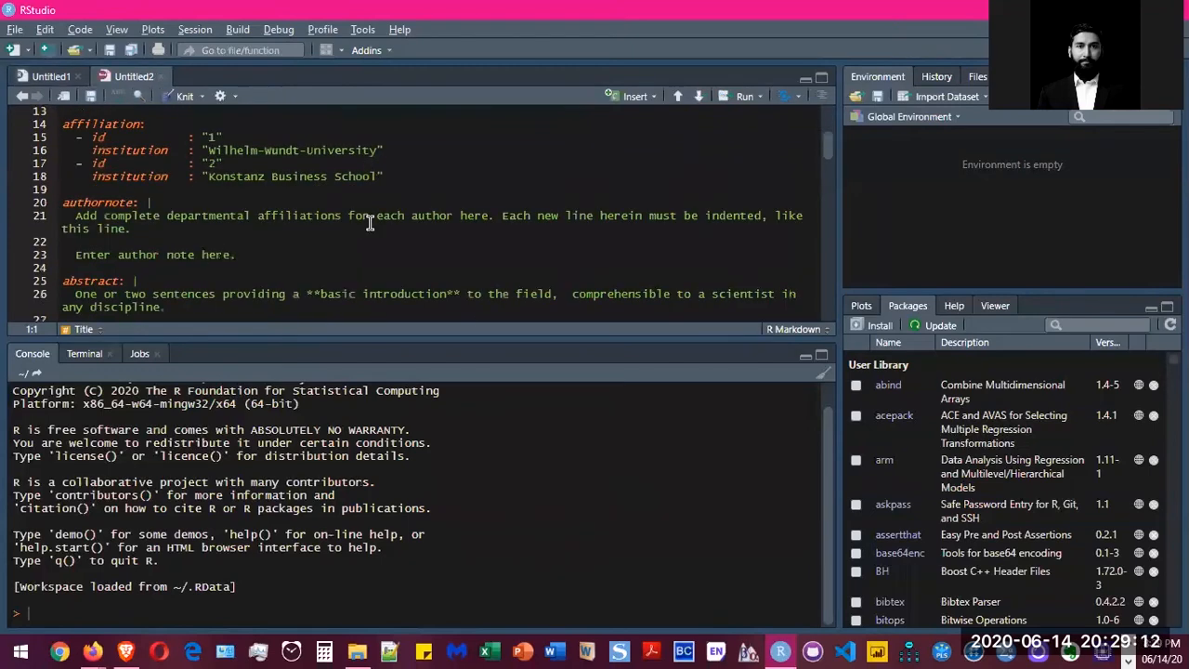
pyautogui.scroll(-3)
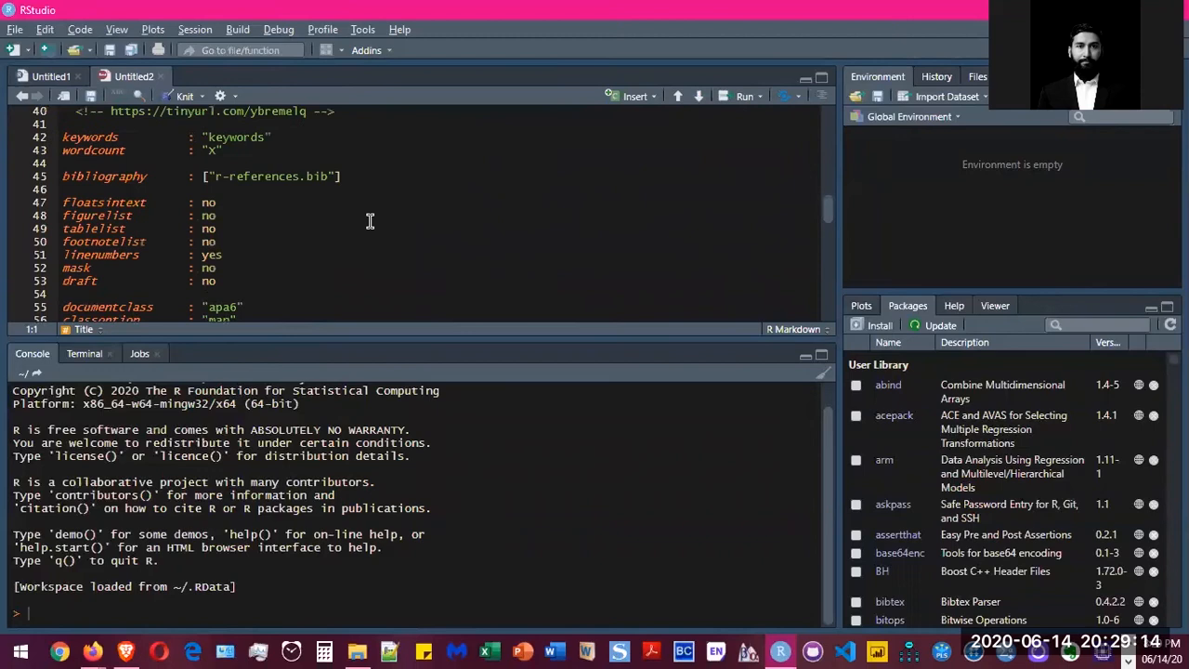
pyautogui.scroll(-3)
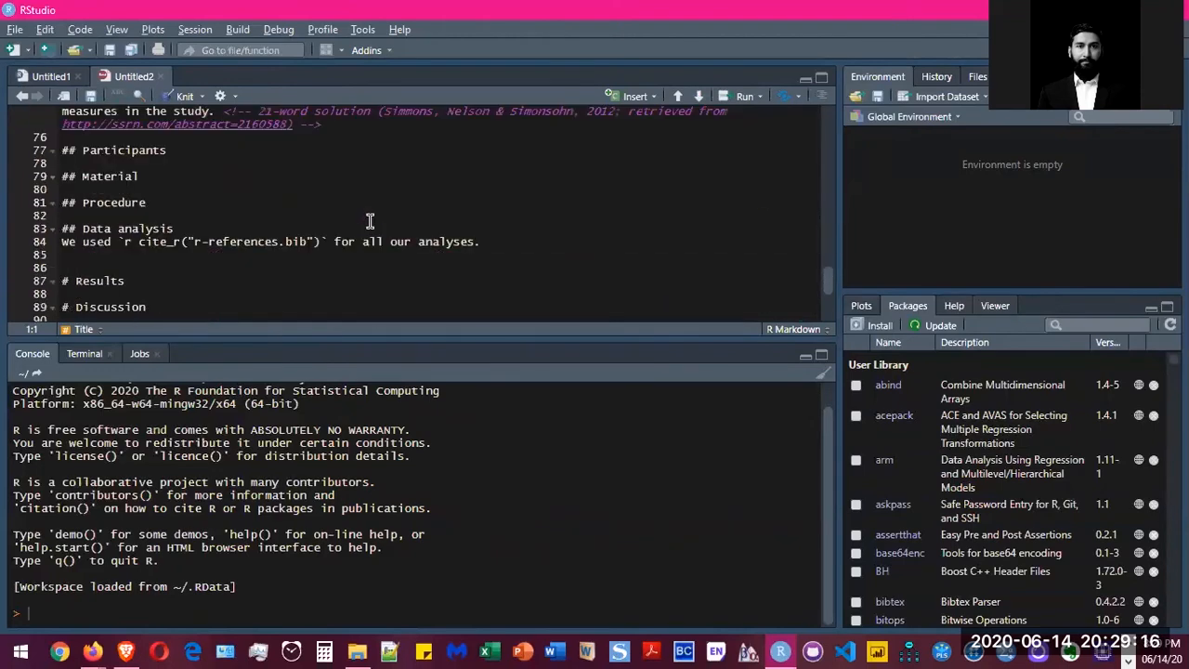
pyautogui.scroll(-3)
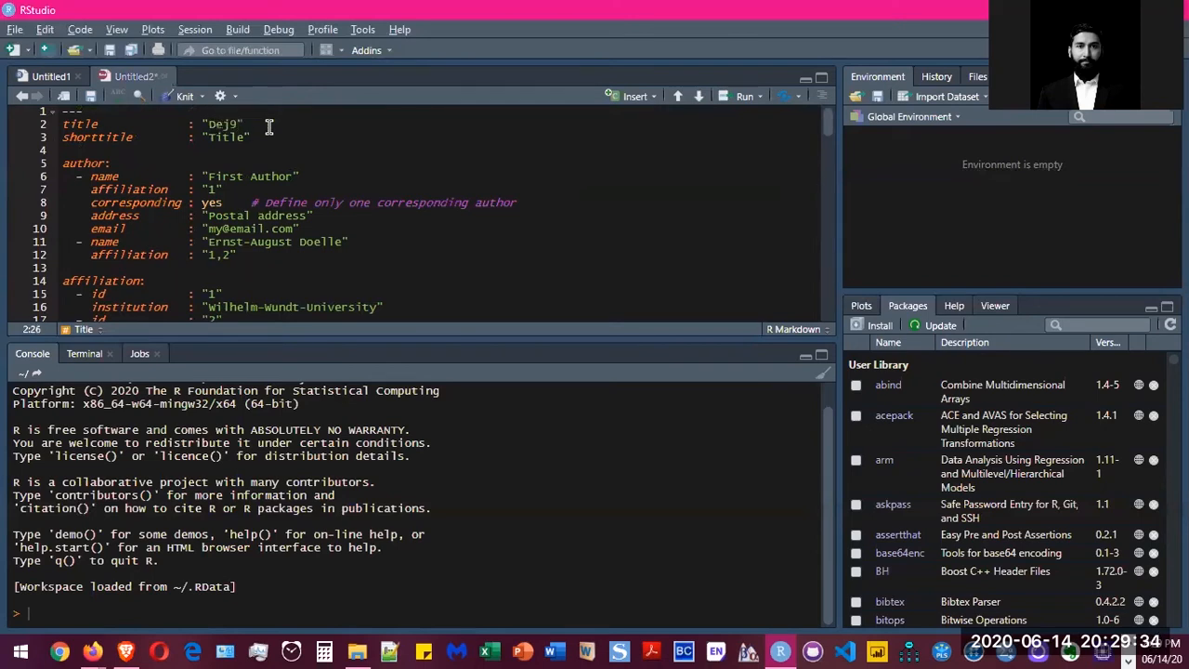
# - Finish the title as 'Demo video for R Markdown'
pyautogui.press('BackSpace')
pyautogui.write('mo video for ')
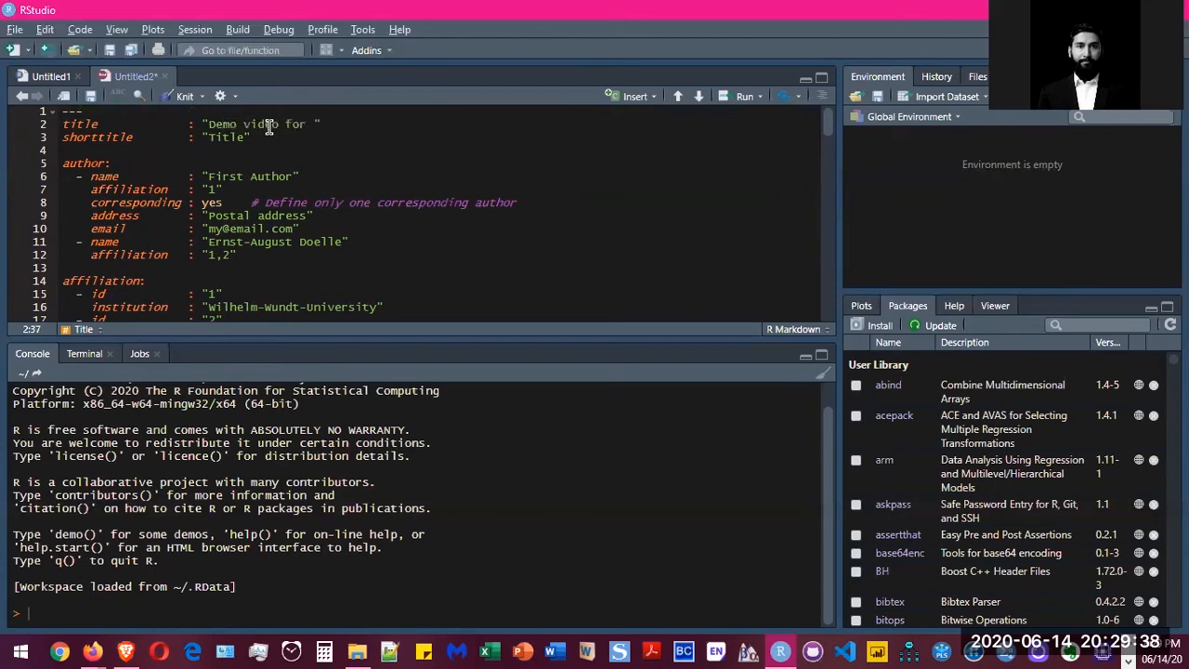
pyautogui.write('R')
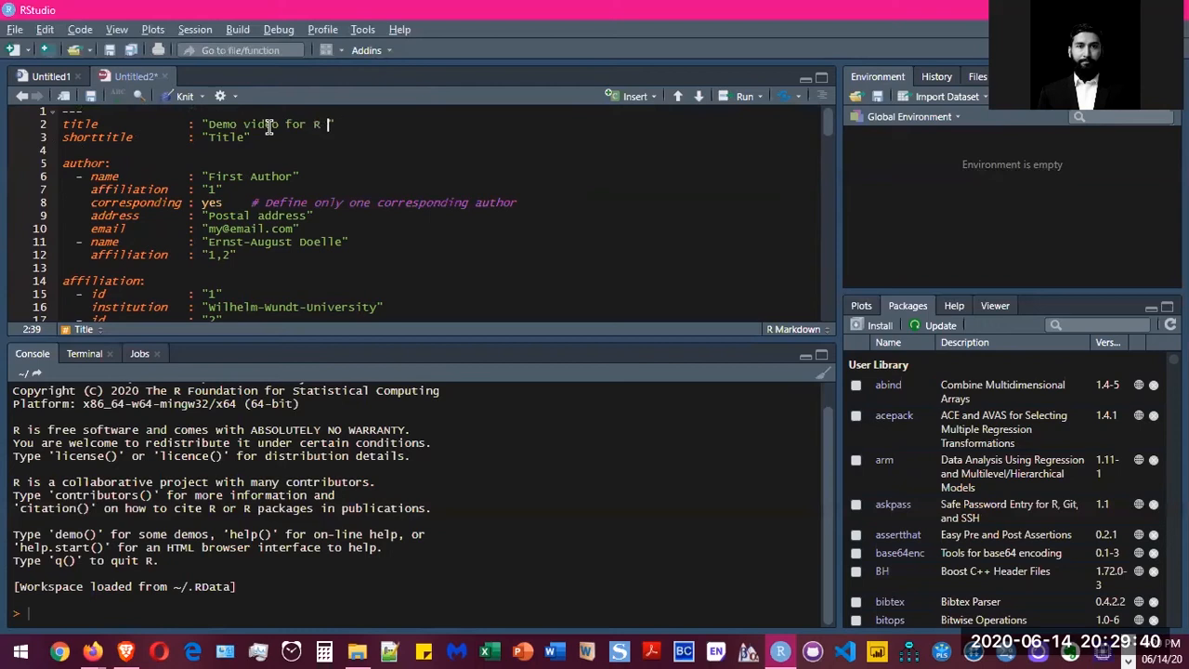
pyautogui.write('Markdown')
pyautogui.click(436, 137)
pyautogui.write('Demo')
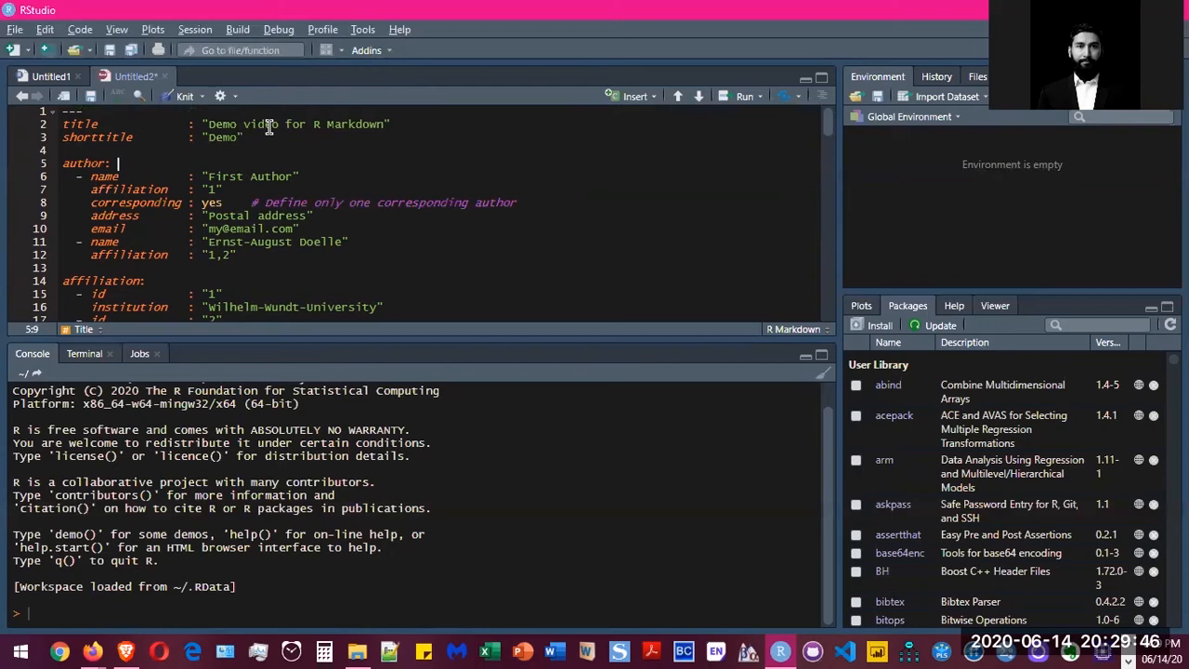
# - Replace the first author with 'Minhaaj Rehman' and a gmail email address
pyautogui.click(210, 175)
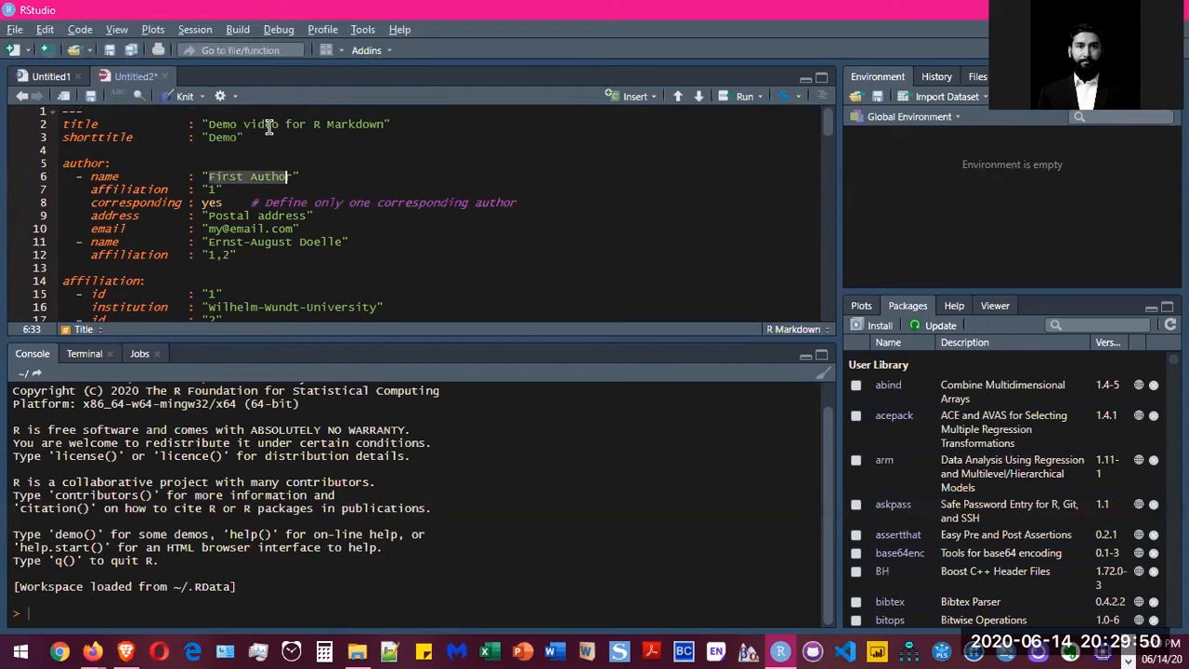
pyautogui.write('Minhaaj Rehman')
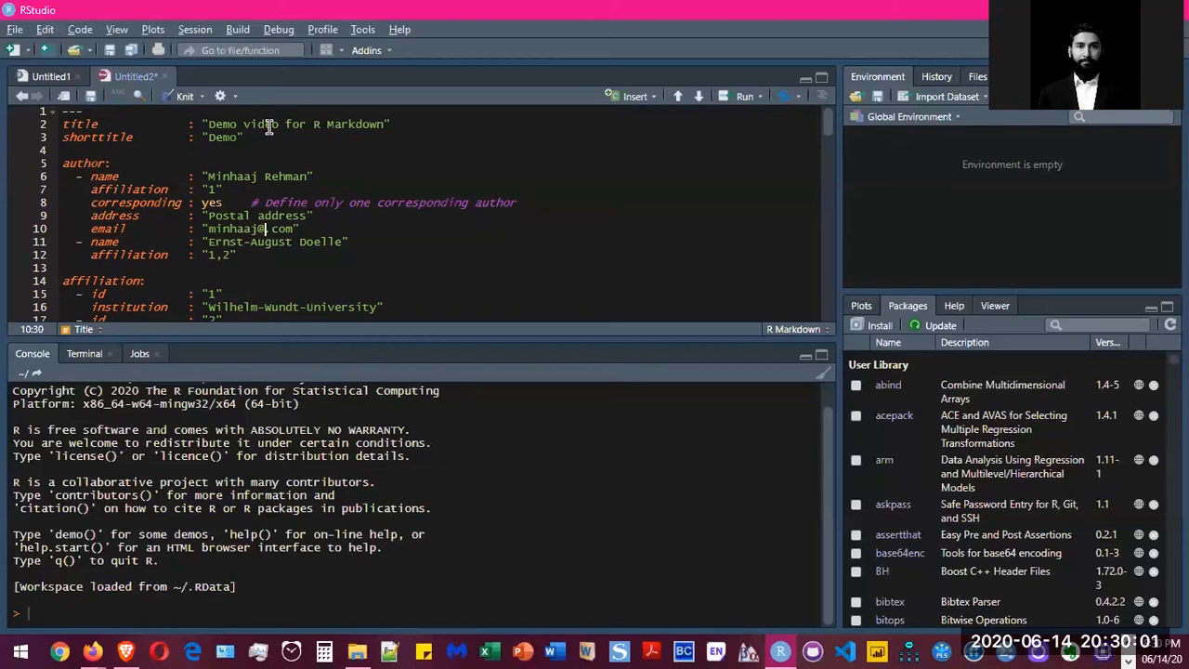
pyautogui.write('gmail')
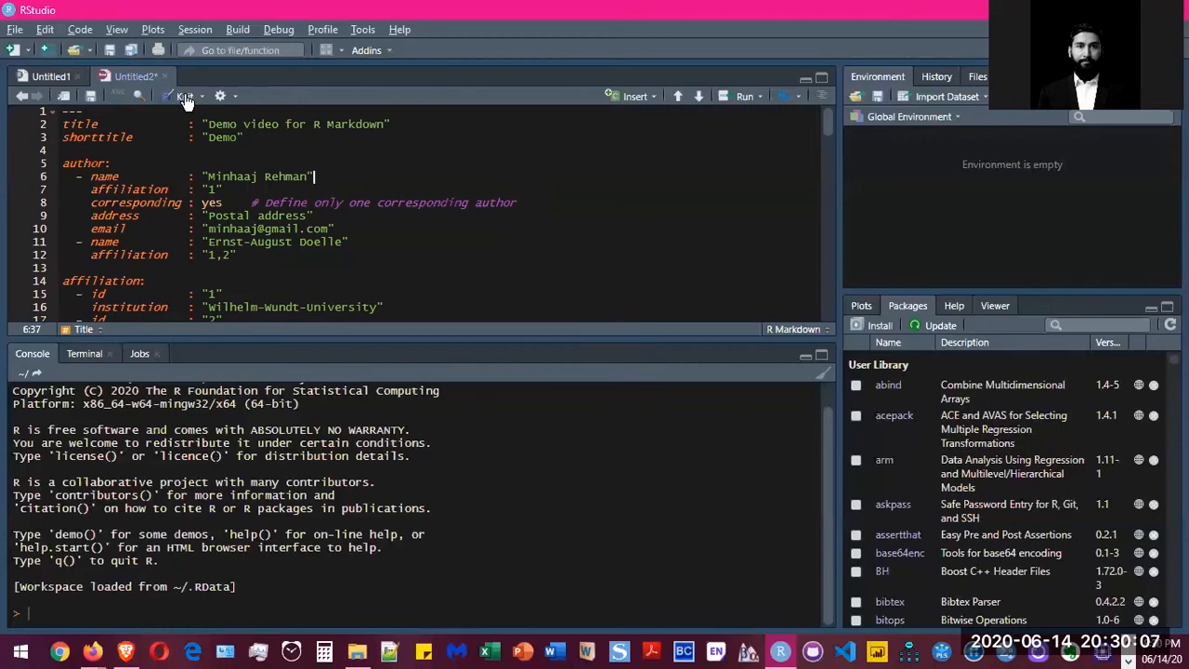
# - Knit the manuscript to apa6_pdf, bringing up the Save File prompt
pyautogui.click(201, 97)
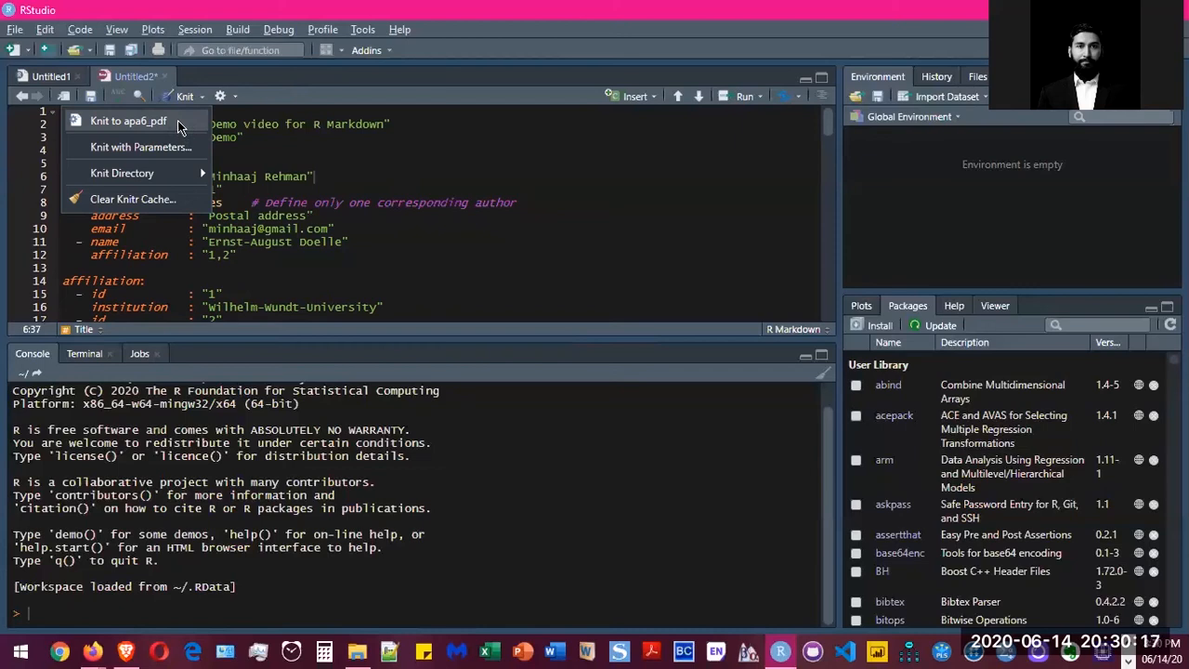
pyautogui.click(130, 121)
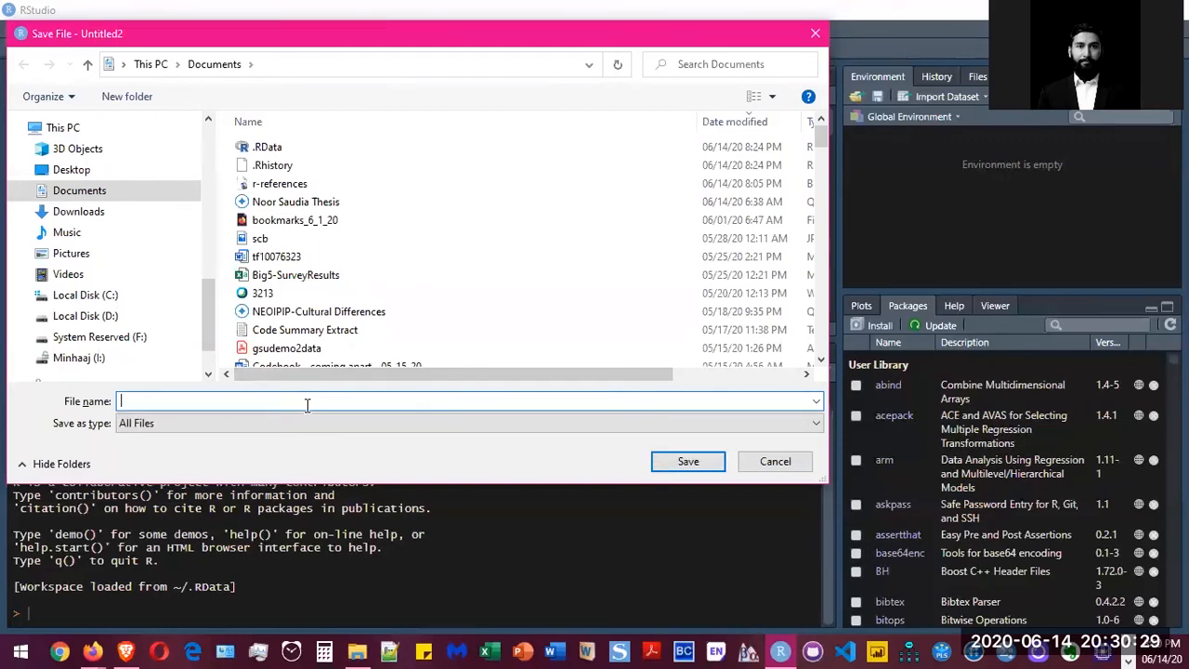
# - Save the manuscript as apastylermarkdown.Rmd so the knit can run
pyautogui.write('apastylermarkdown')
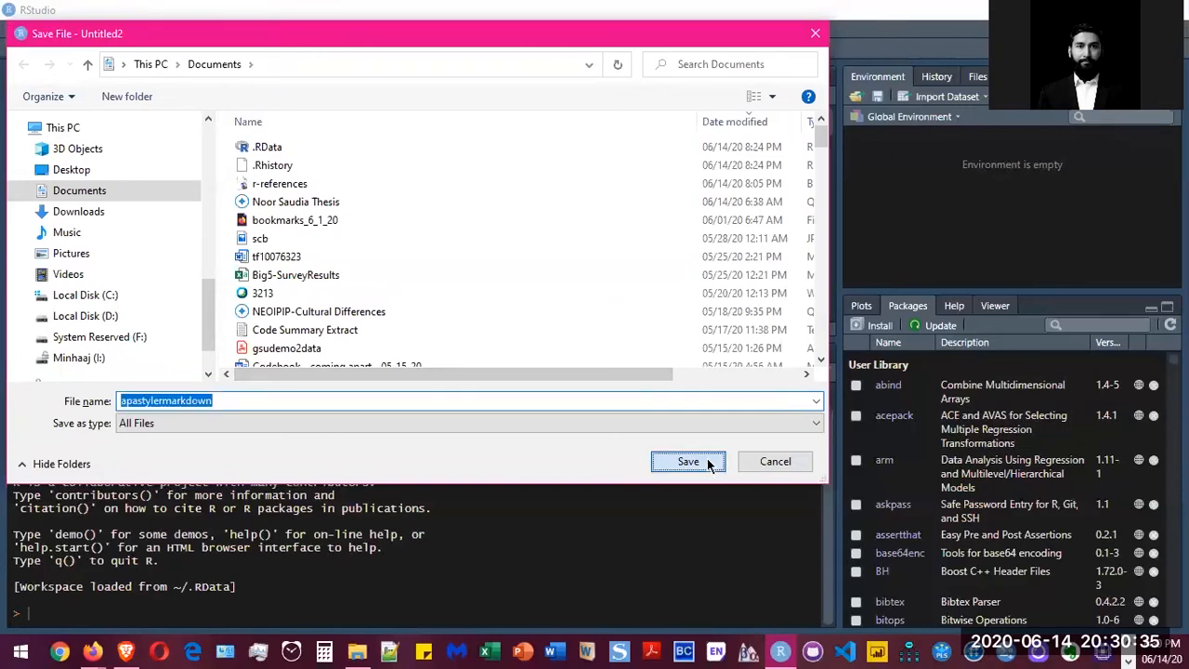
pyautogui.click(688, 461)
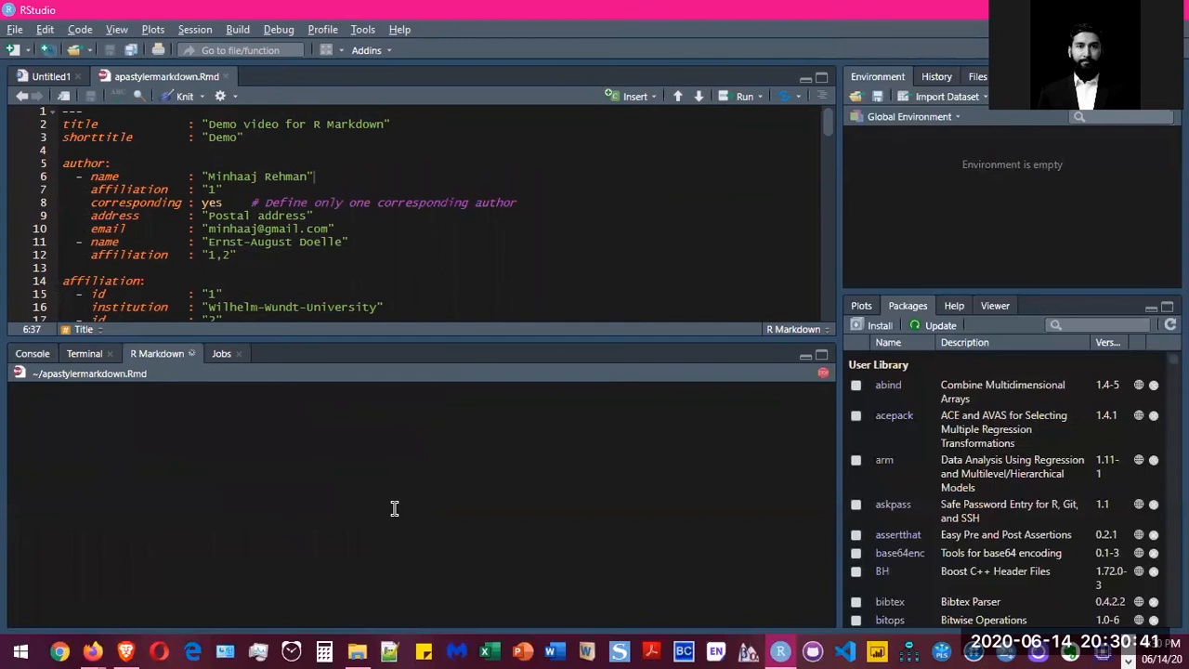
# - Let the knit render the APA PDF via pandoc from the Knit toolbar
pyautogui.click(182, 96)
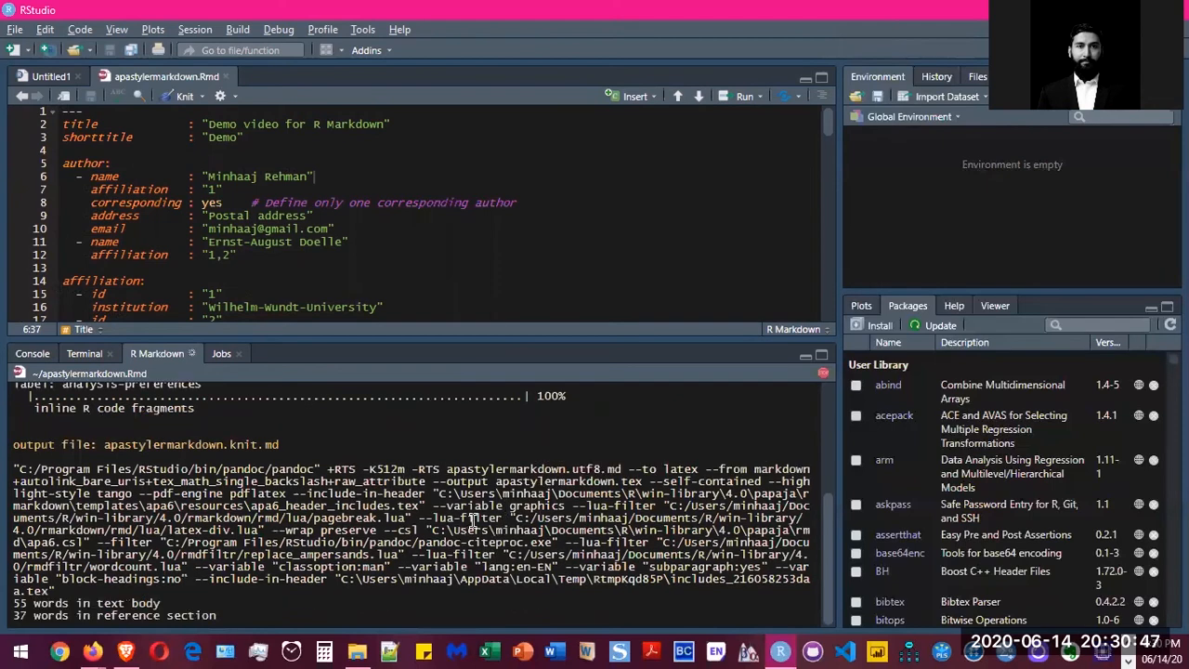
pyautogui.moveTo(556, 561)
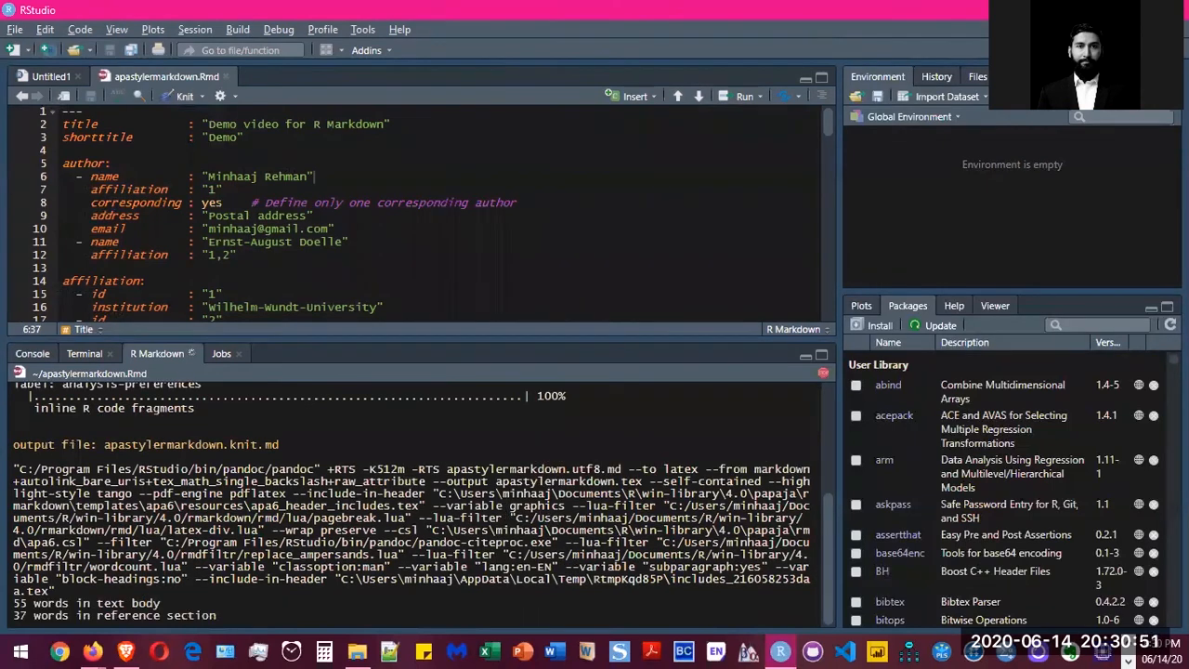
pyautogui.moveTo(509, 650)
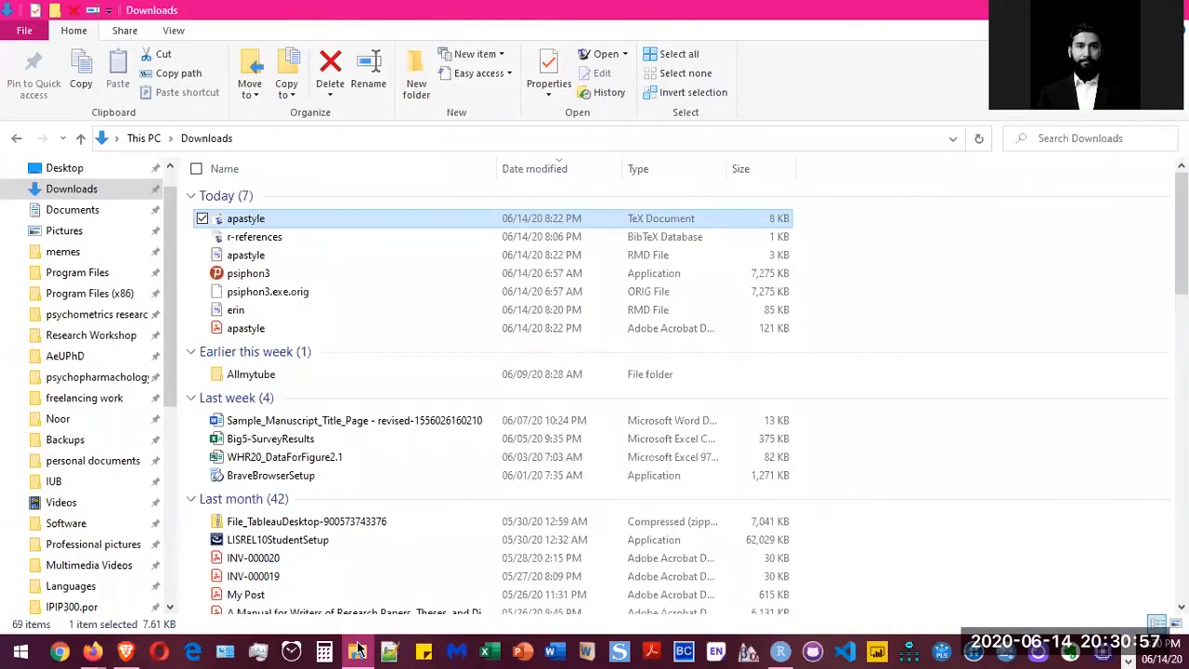
# - Open the knitted apastyle.pdf from Downloads to view the APA title page
pyautogui.click(355, 650)
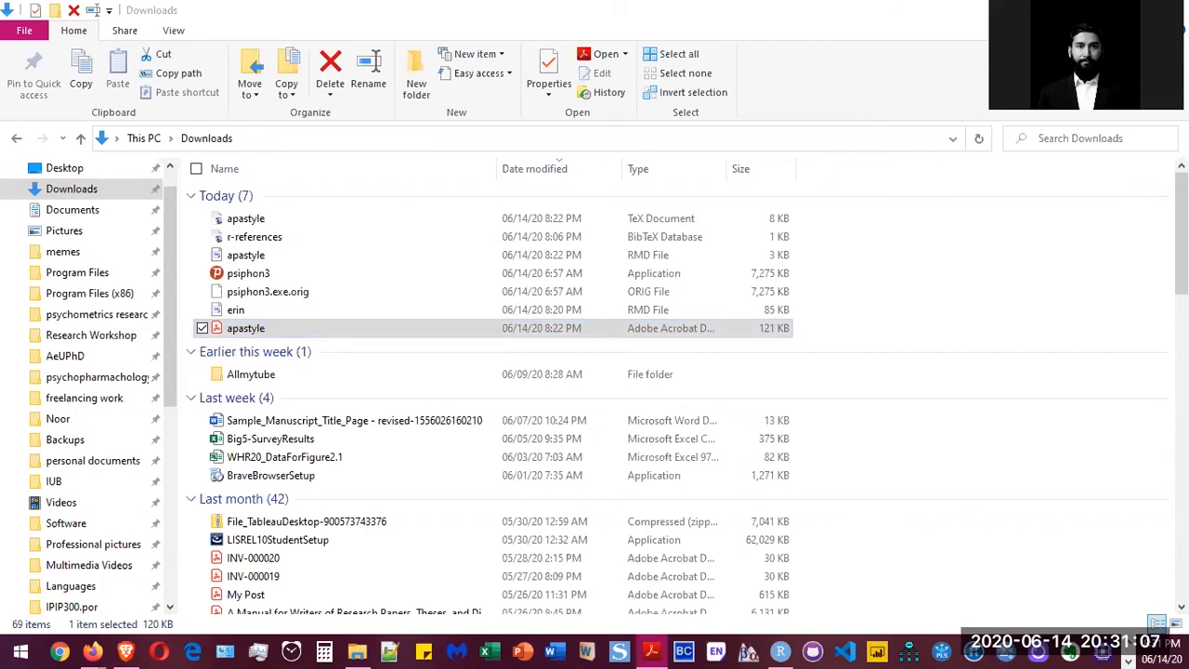
pyautogui.doubleClick(245, 327)
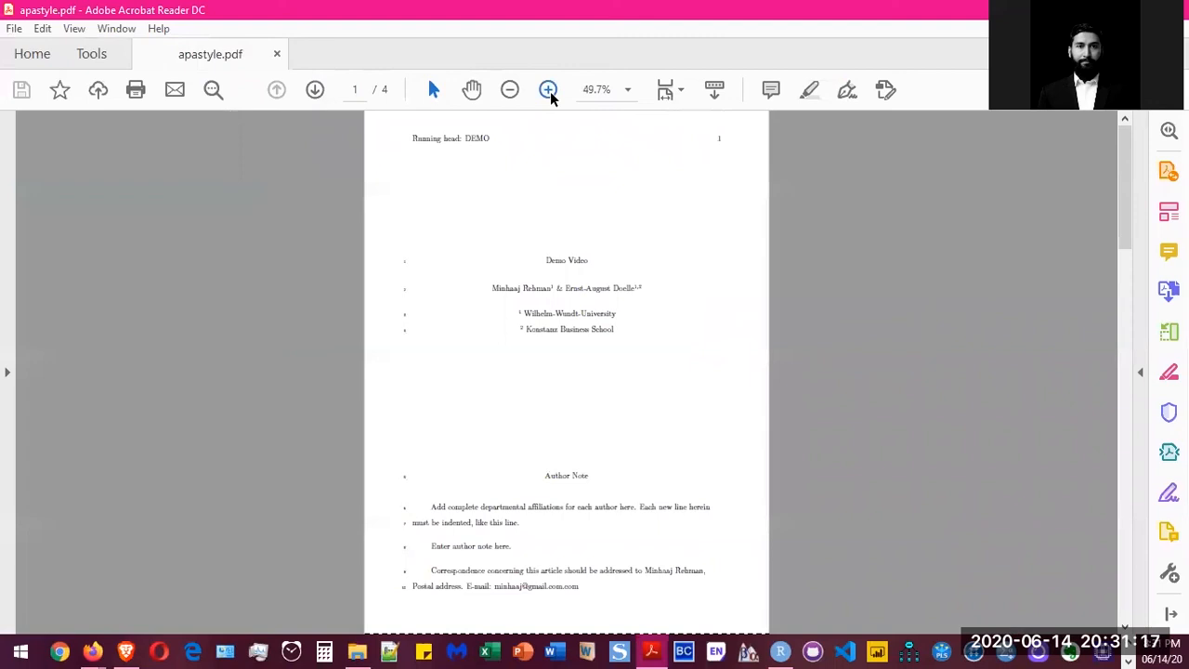
# - Zoom in and page through the manuscript's author note, abstract and Methods sections
pyautogui.click(546, 89)
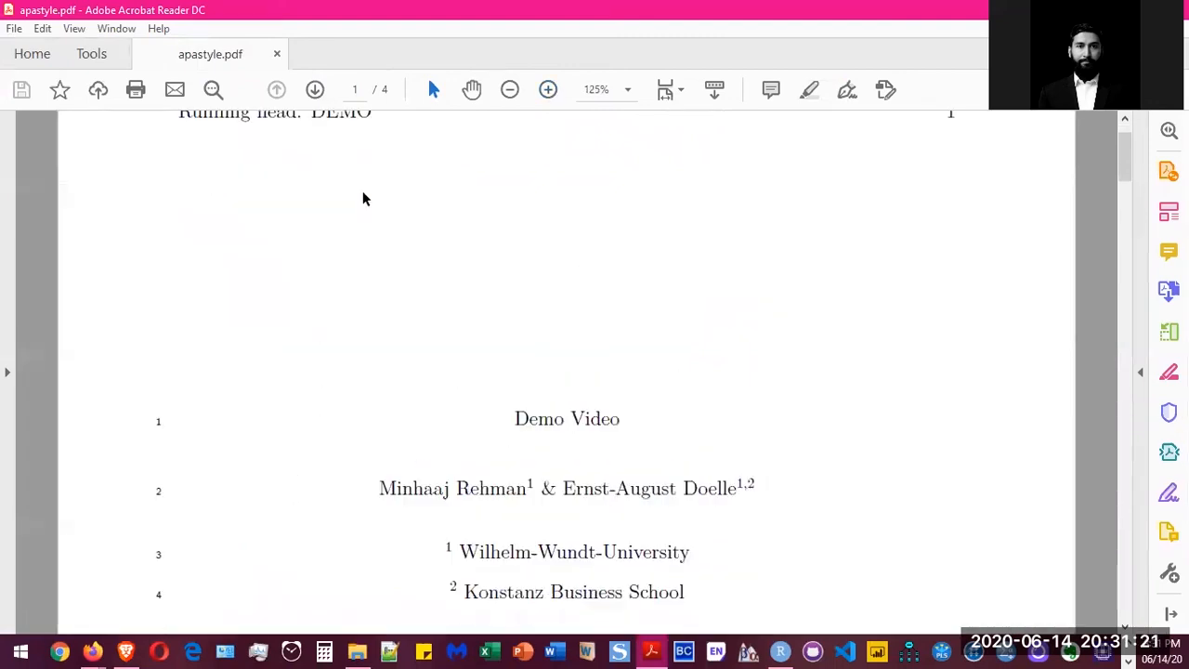
pyautogui.scroll(-3)
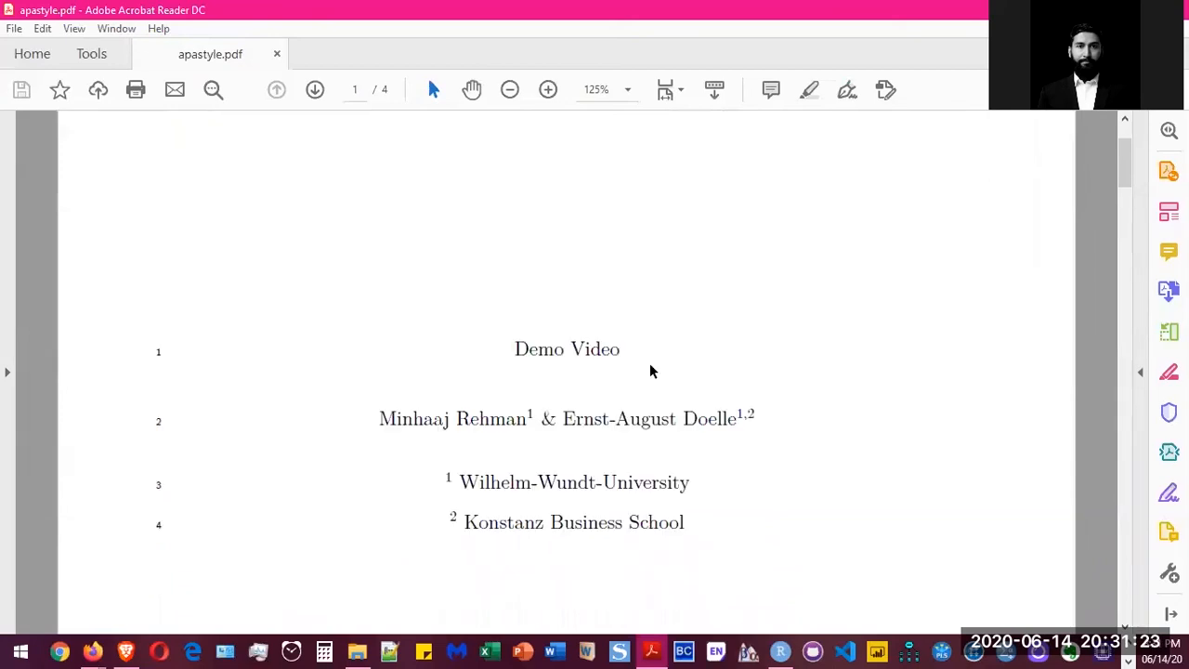
pyautogui.scroll(-3)
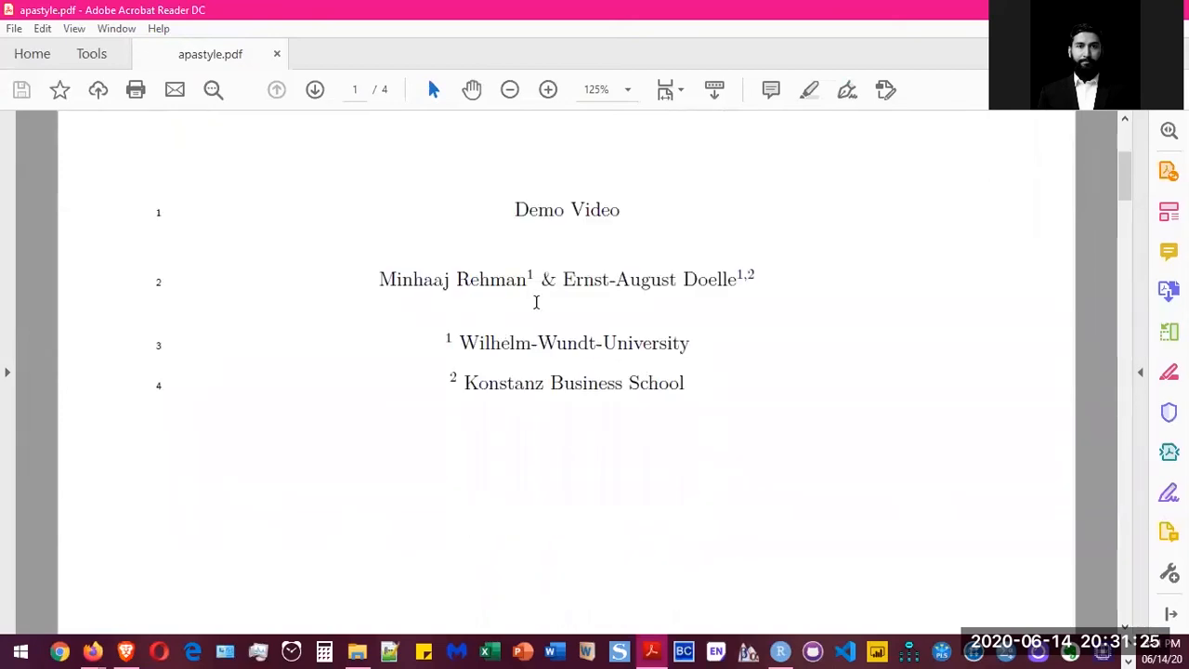
pyautogui.scroll(-3)
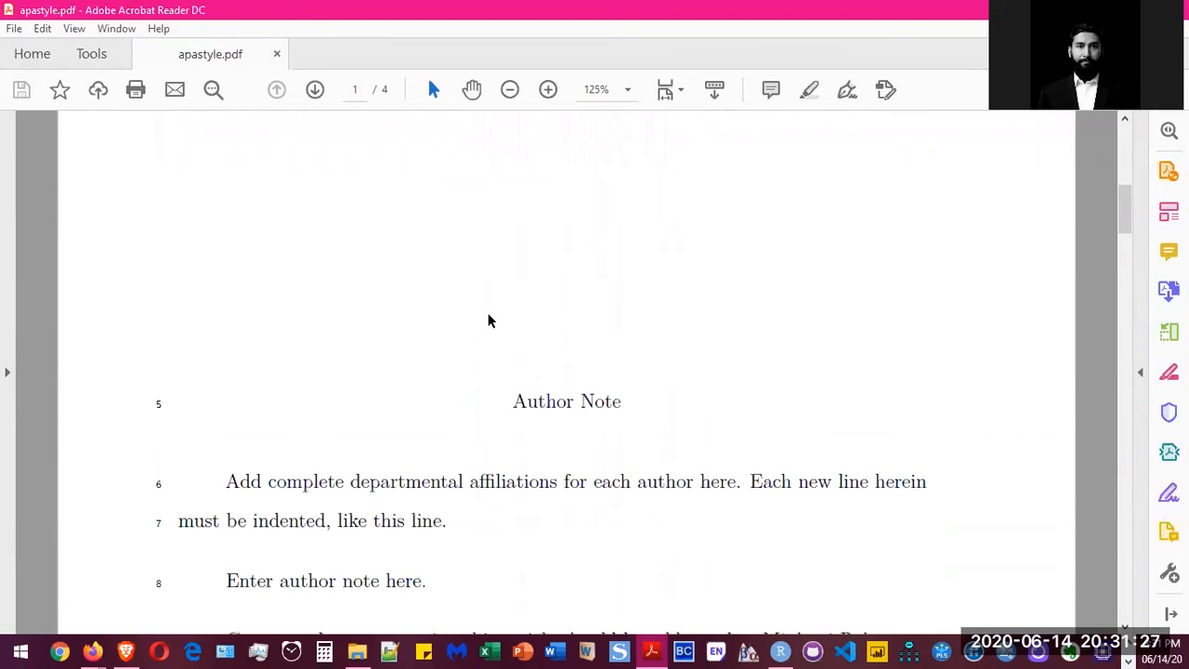
pyautogui.scroll(-3)
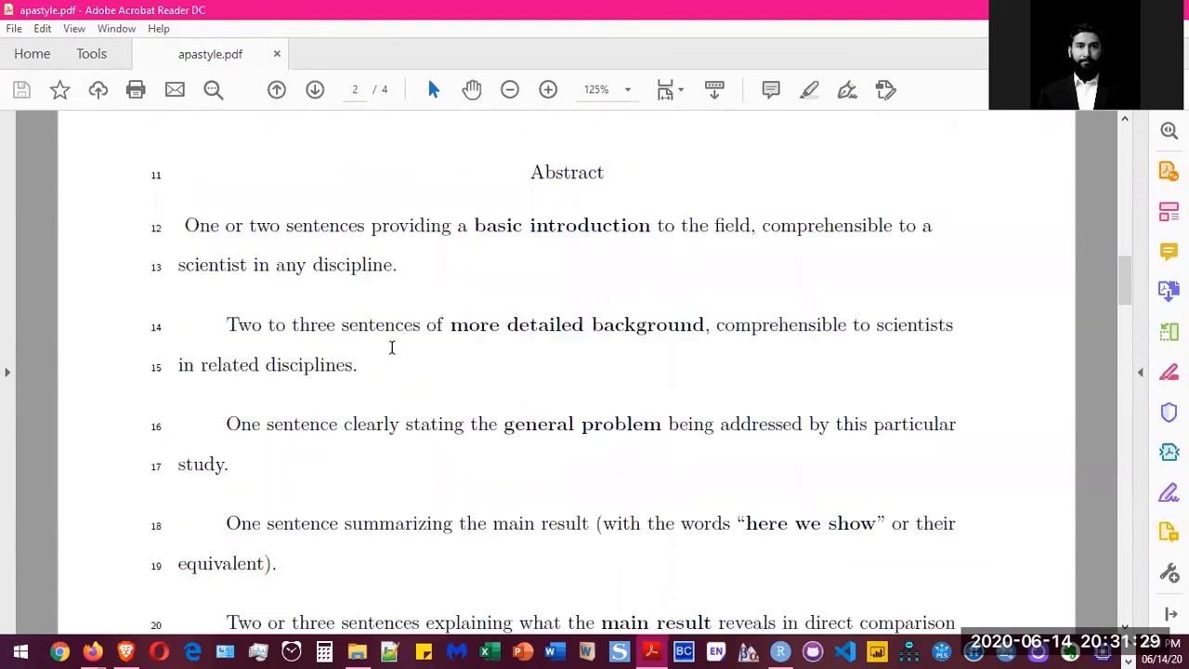
pyautogui.scroll(-3)
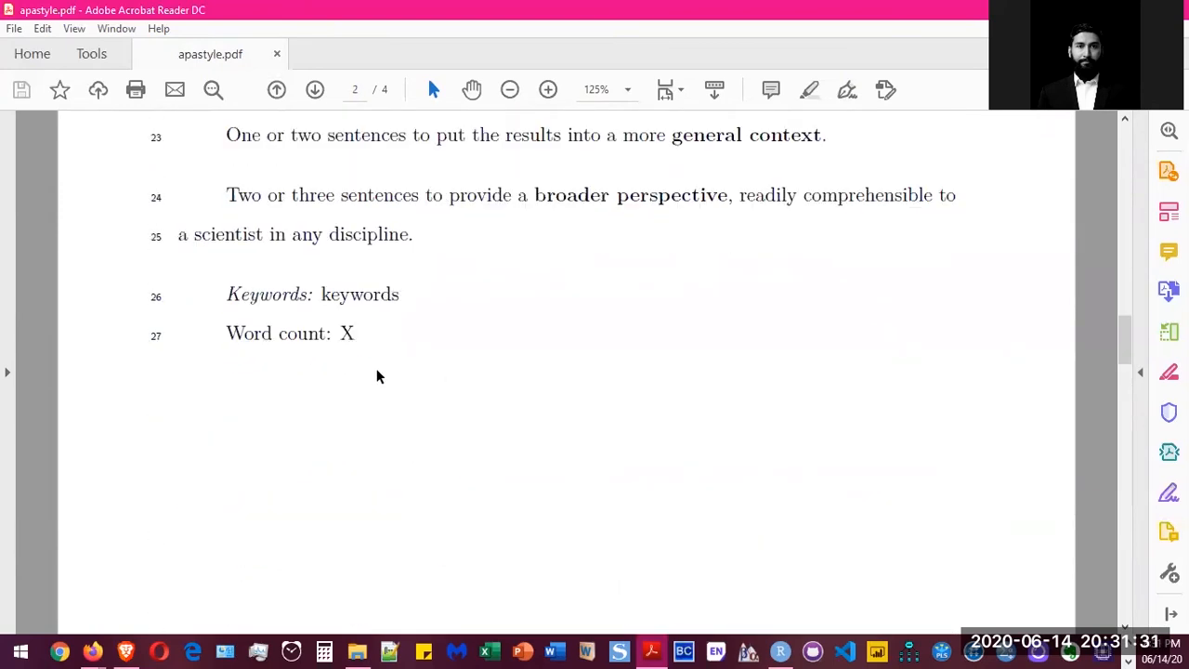
pyautogui.scroll(-3)
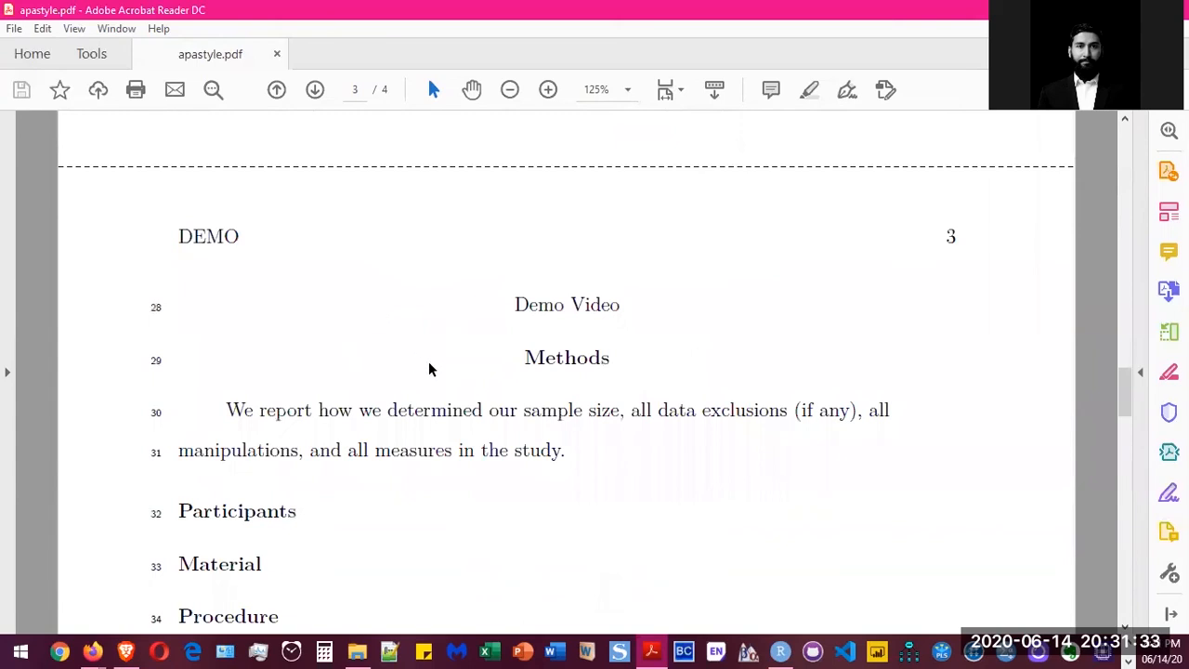
pyautogui.scroll(-3)
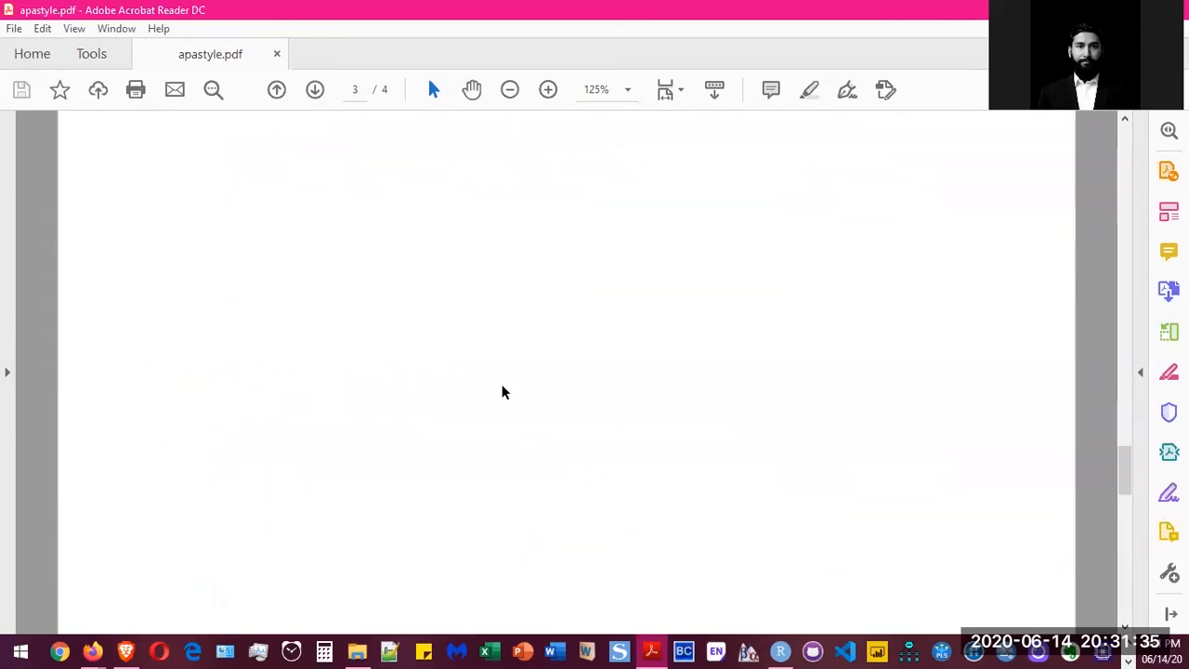
pyautogui.scroll(-3)
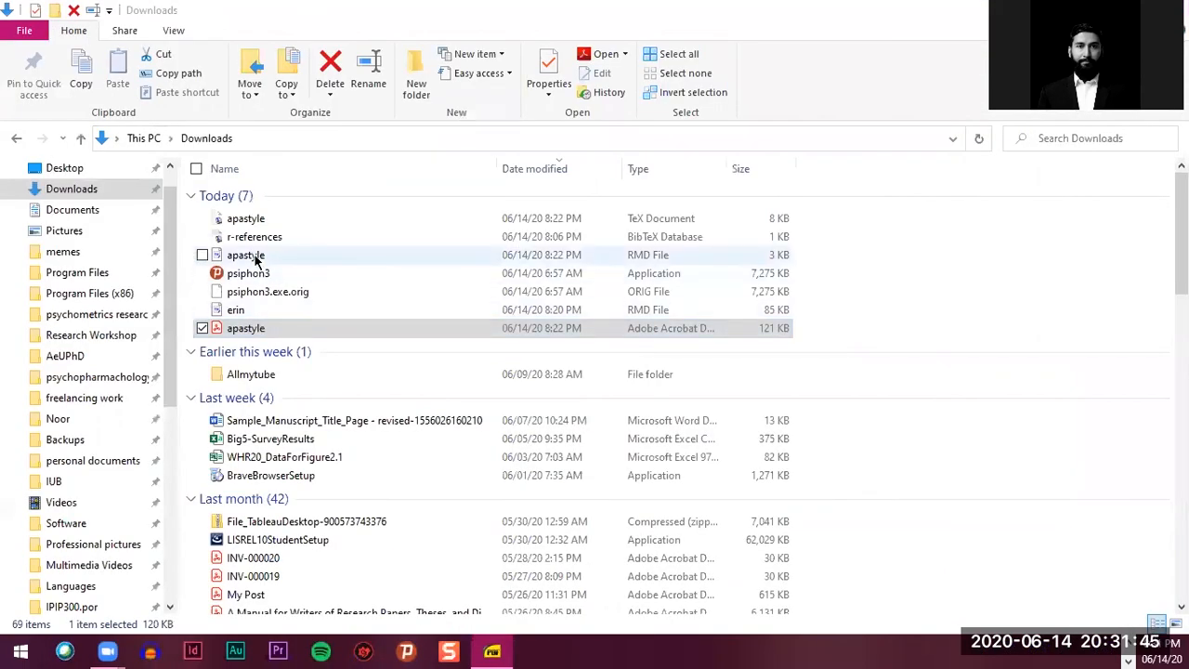
pyautogui.moveTo(271, 260)
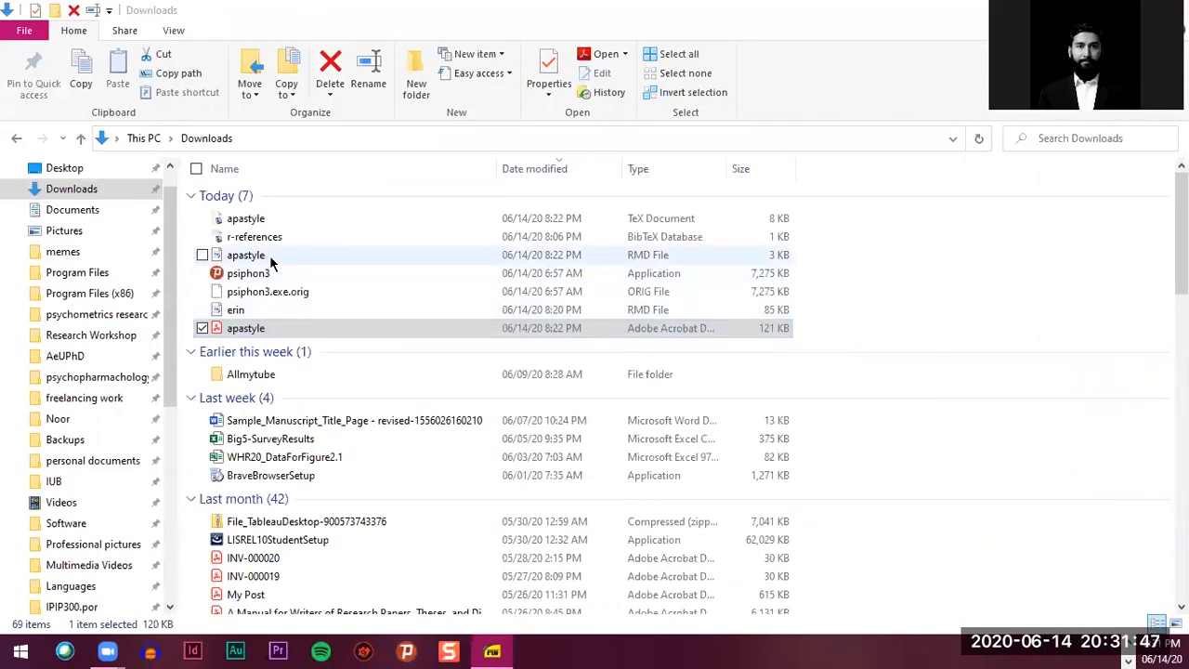
pyautogui.moveTo(319, 239)
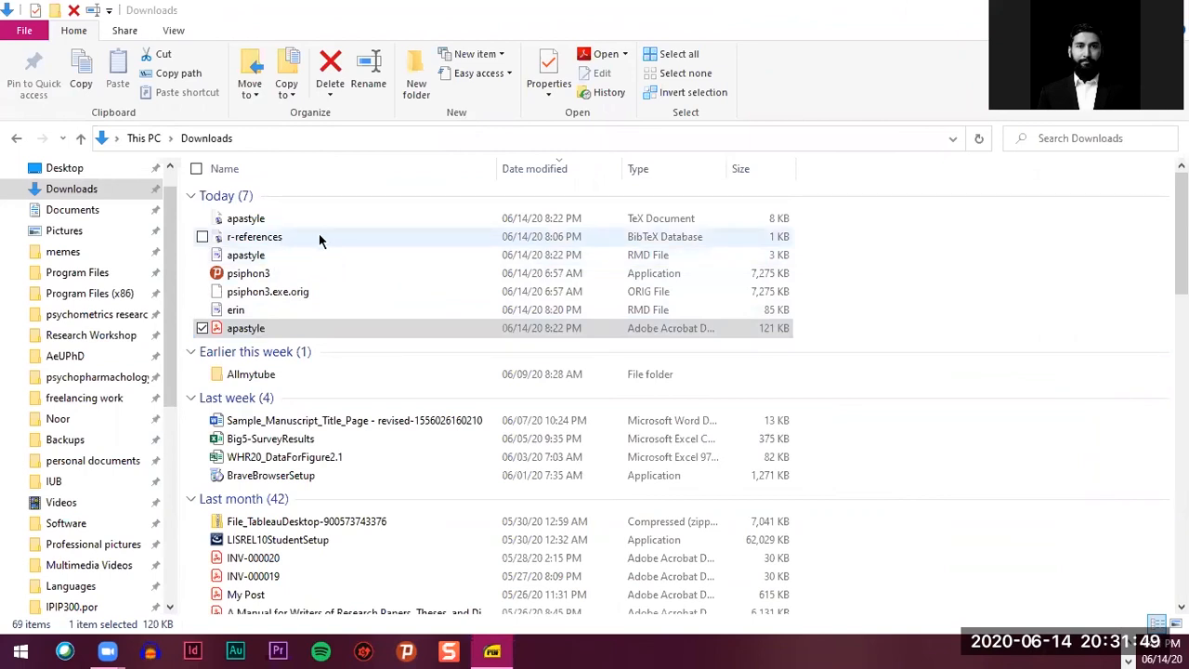
pyautogui.moveTo(288, 217)
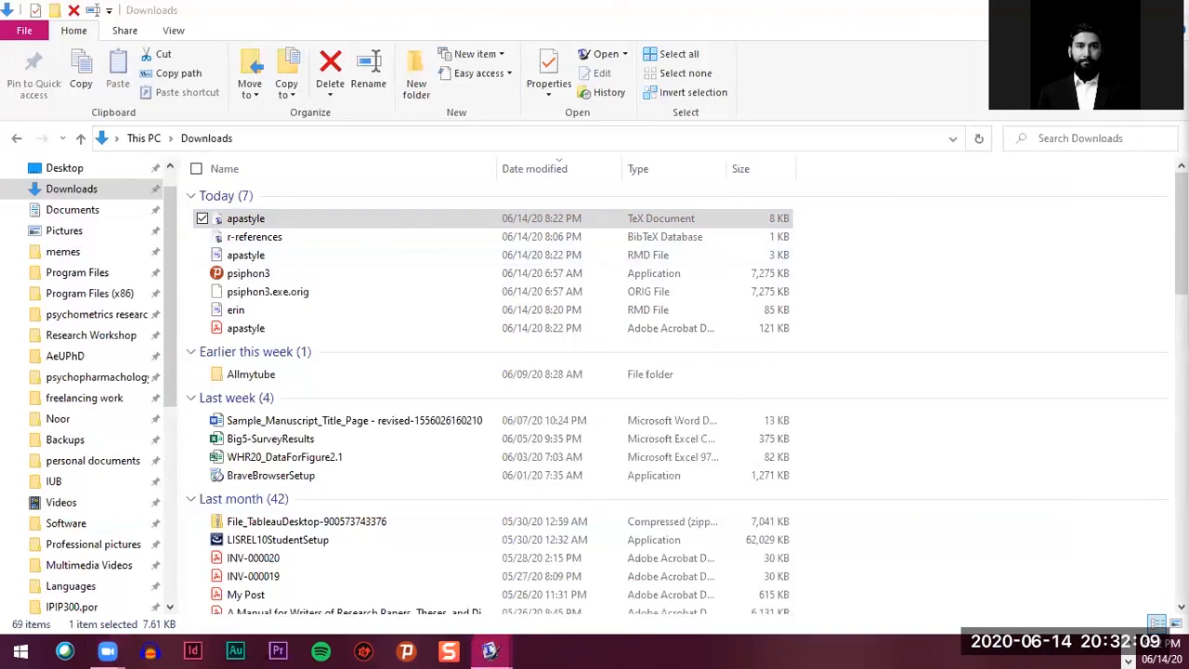
# - Open apastyle.tex from Downloads in TeXworks and look through its LaTeX source
pyautogui.doubleClick(245, 219)
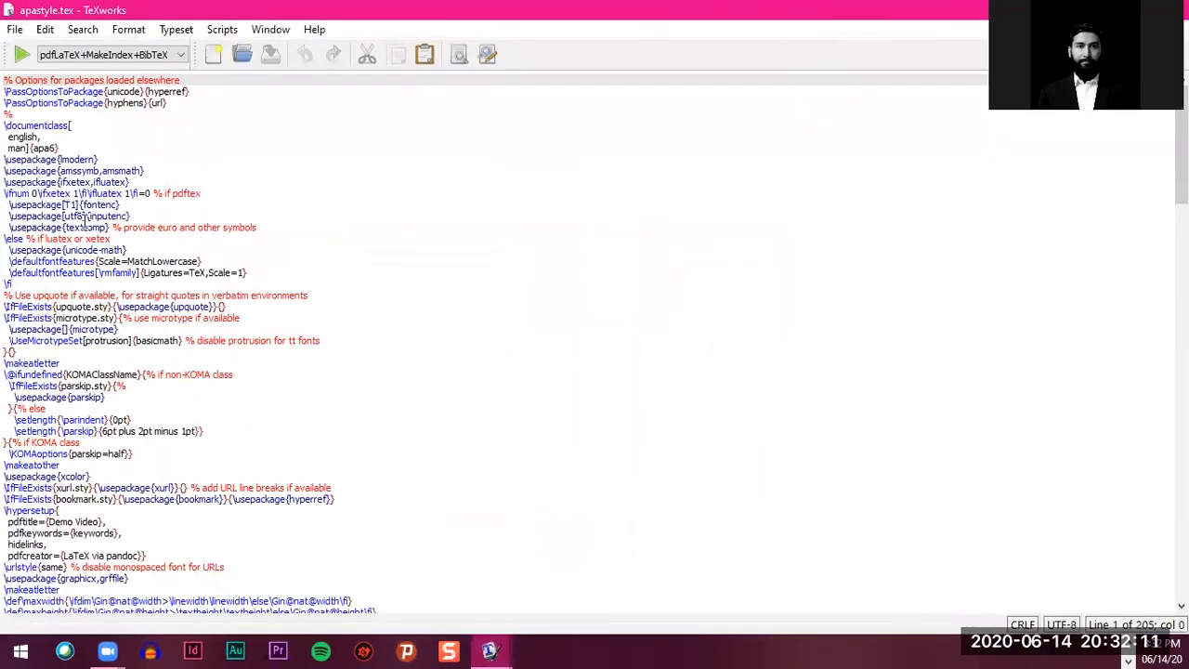
pyautogui.scroll(-3)
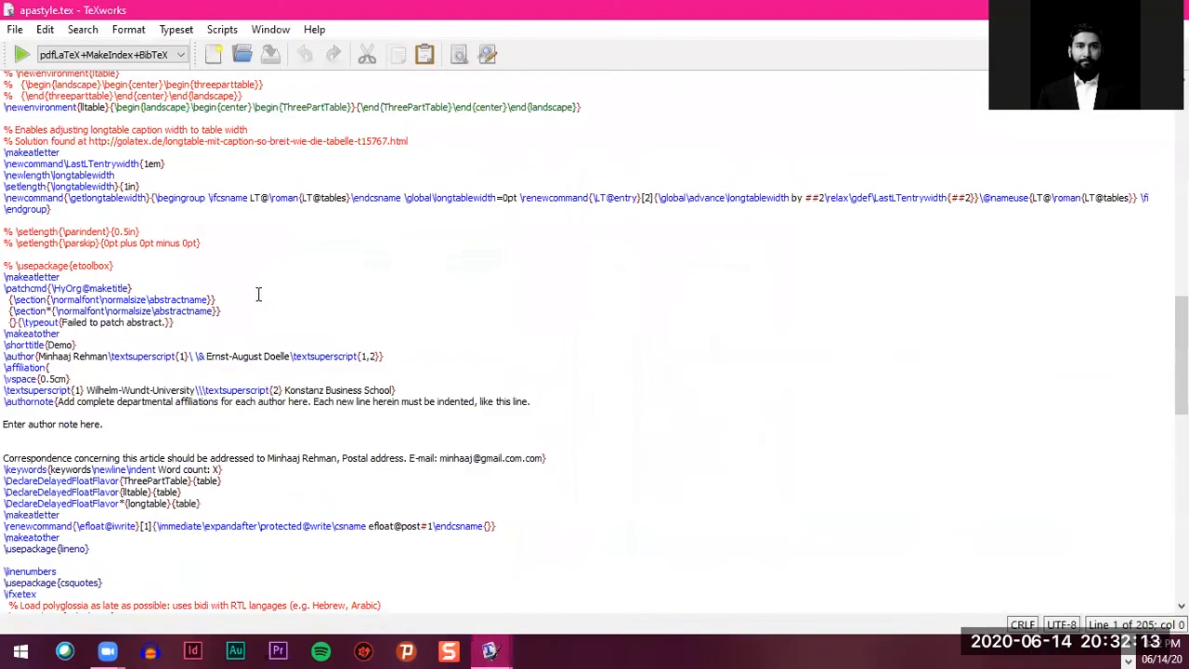